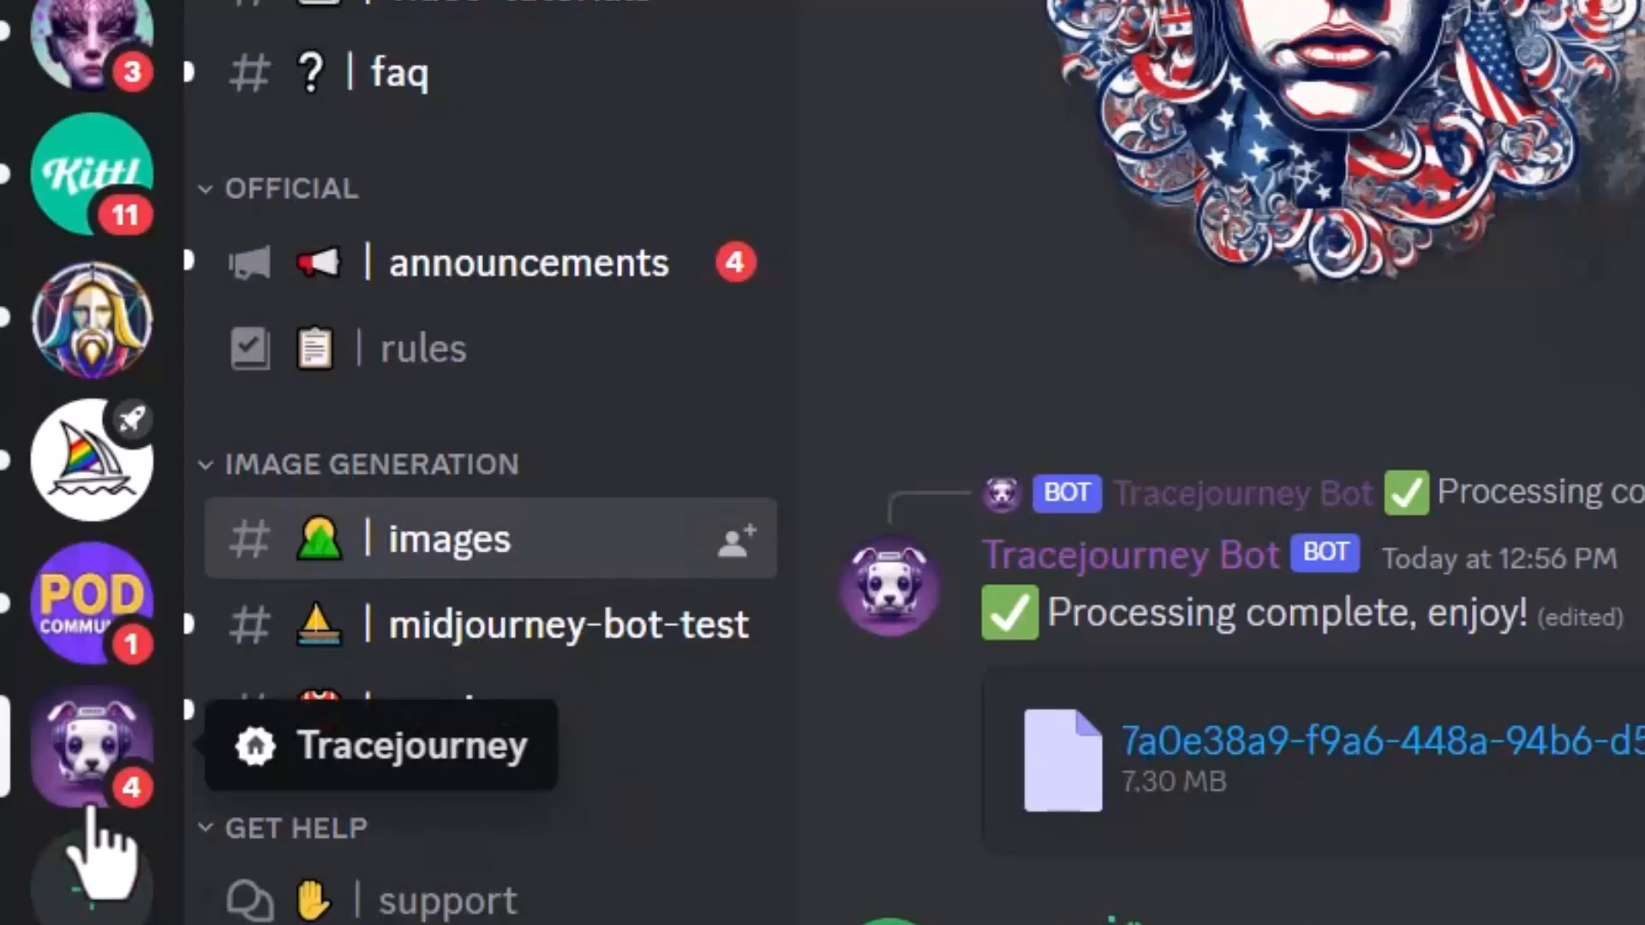
Step: Go to the Tracejourney server and browse the midjourney-bot-test channel's image grids
left_click(567, 624)
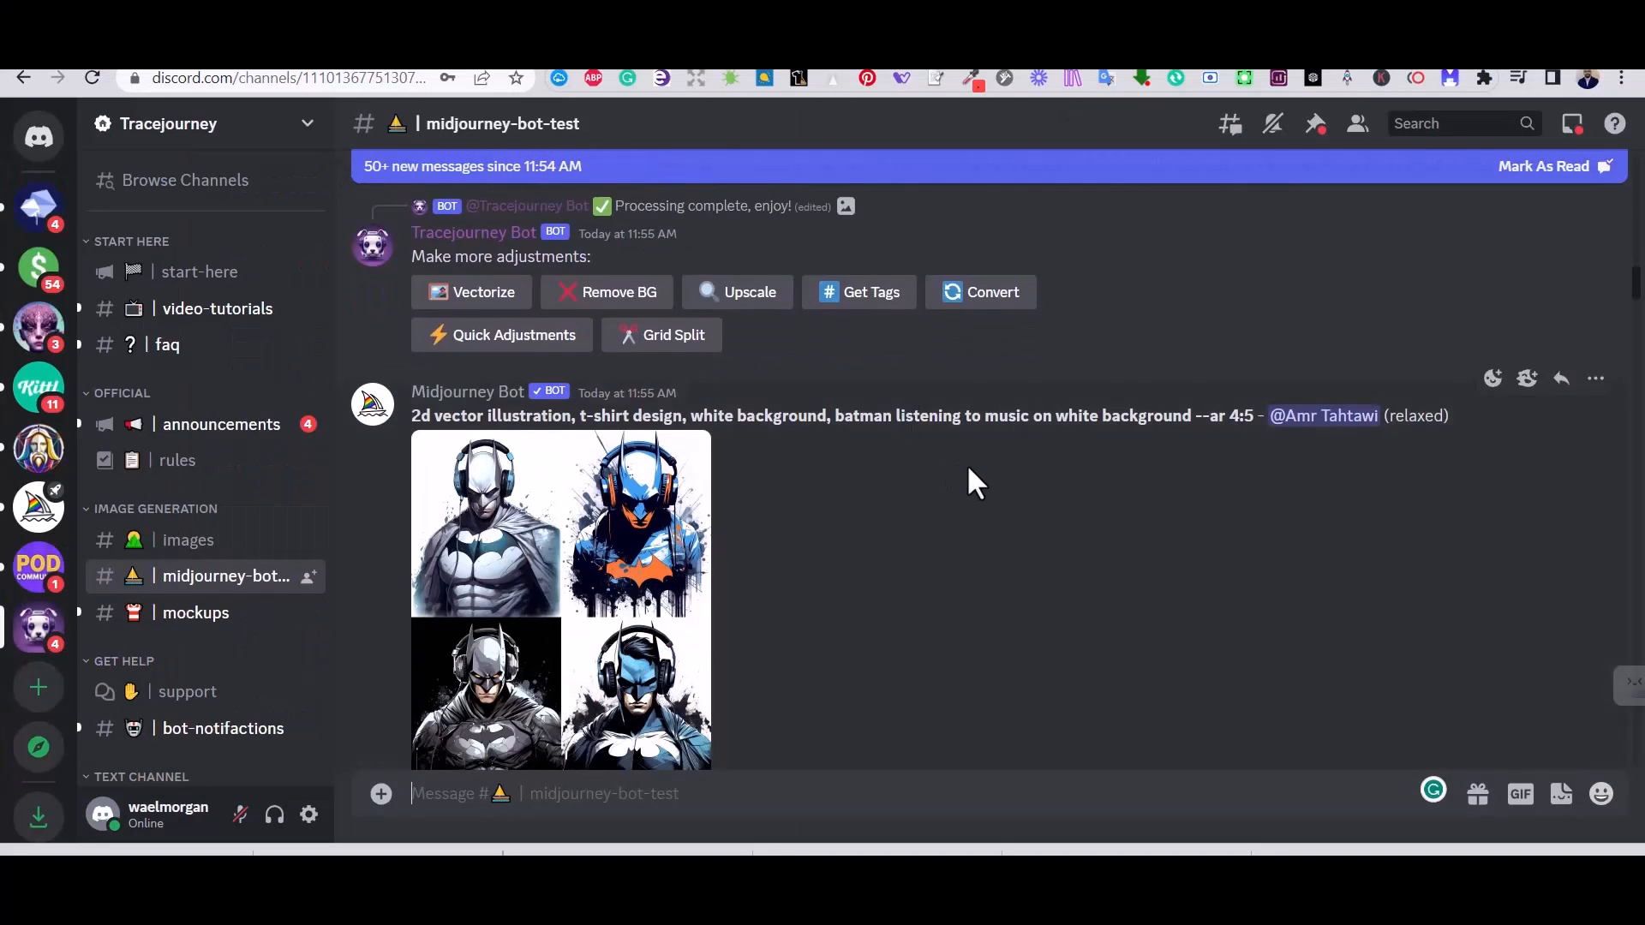
scroll("down", 3)
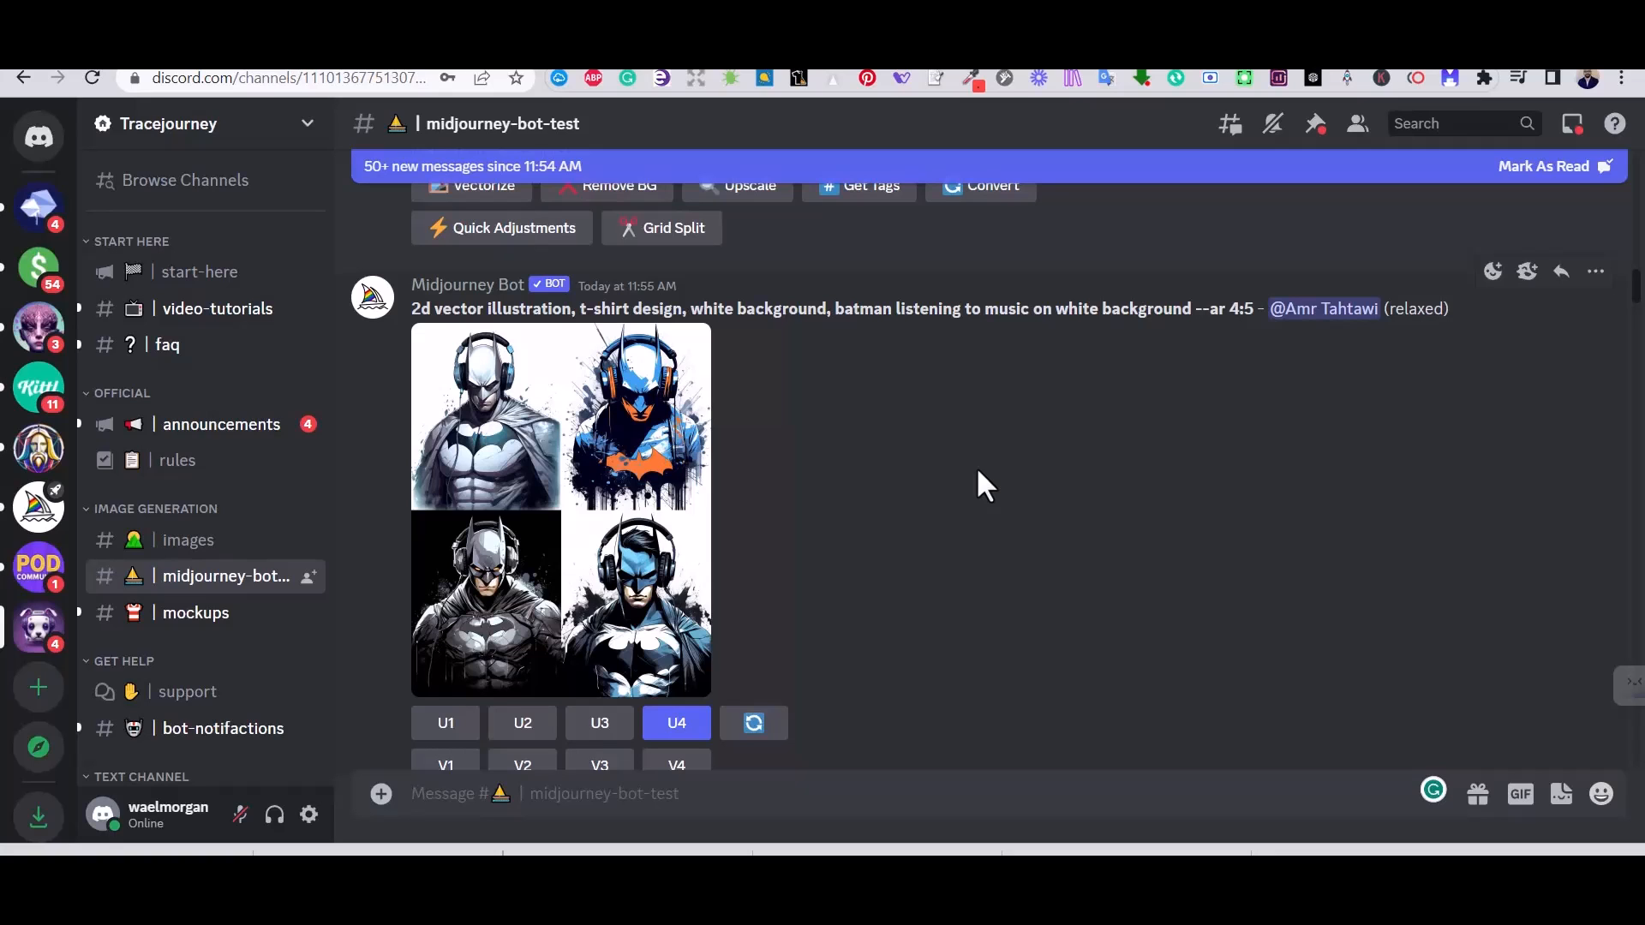
left_click(675, 723)
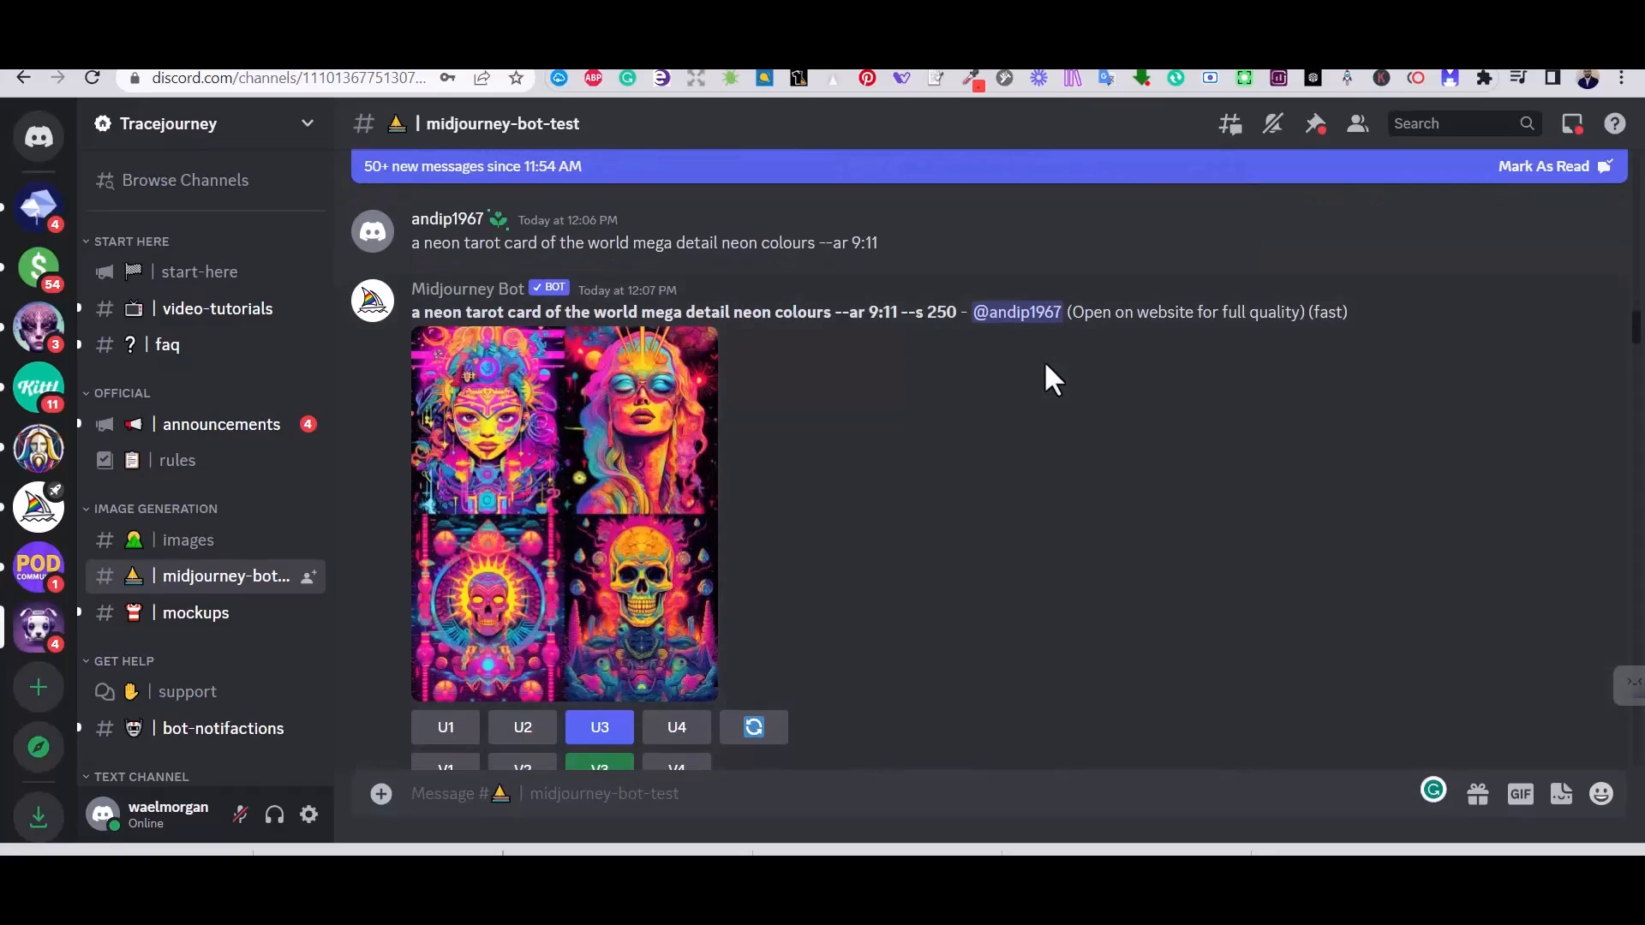
mouse_move(187, 540)
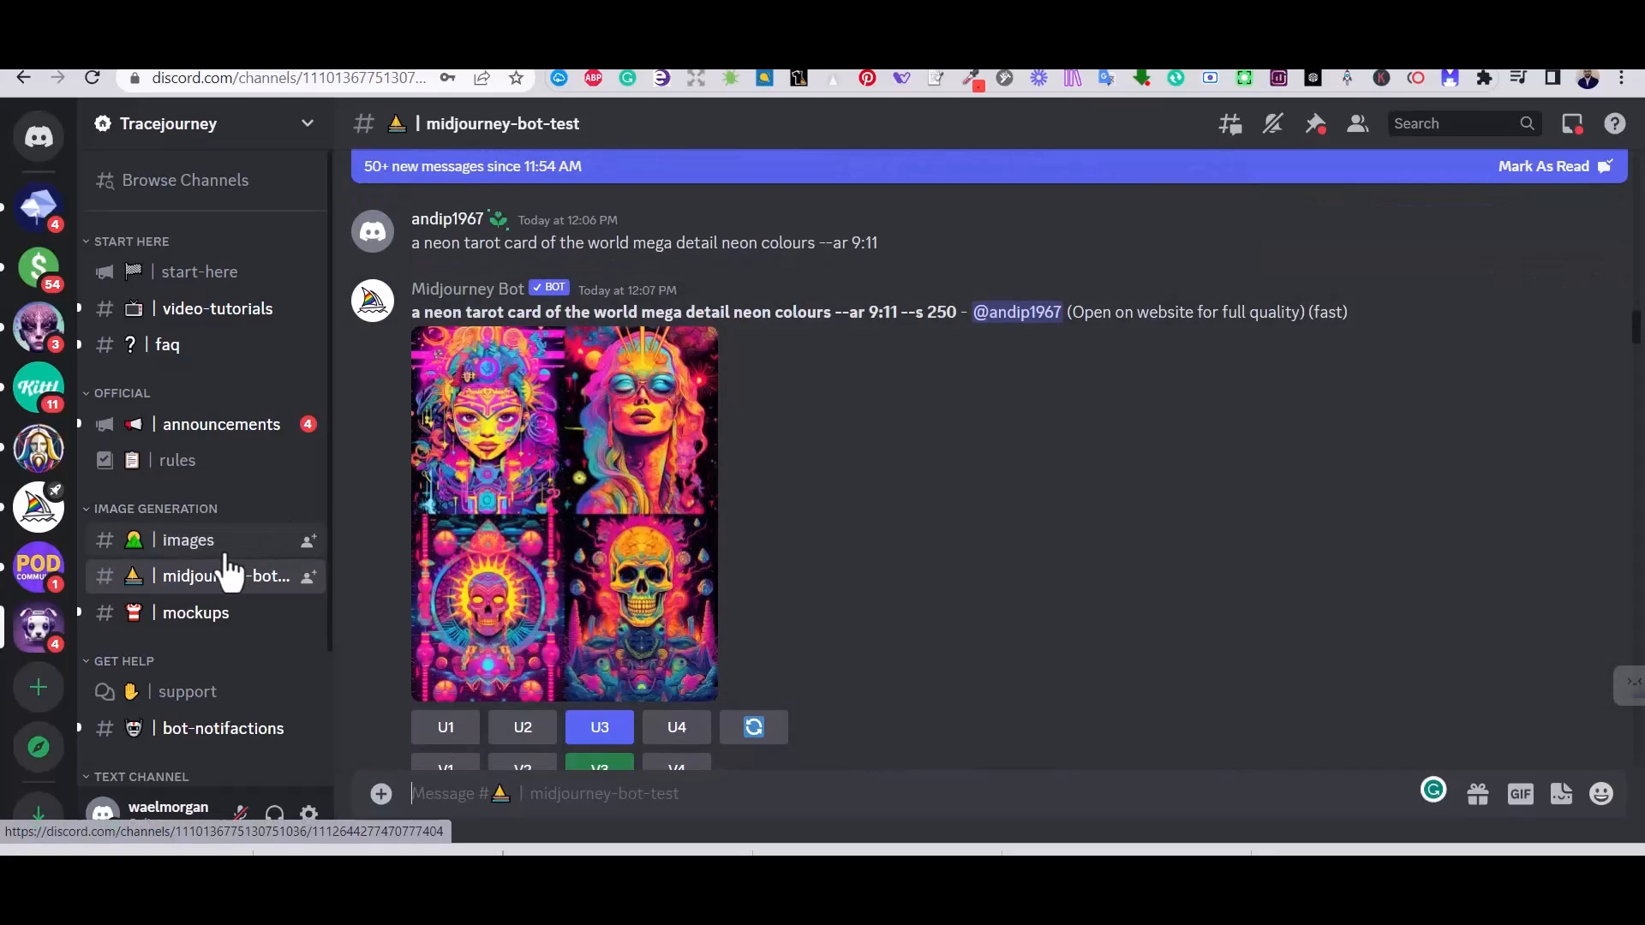
Step: Switch to the #images channel under Image Generation
left_click(188, 540)
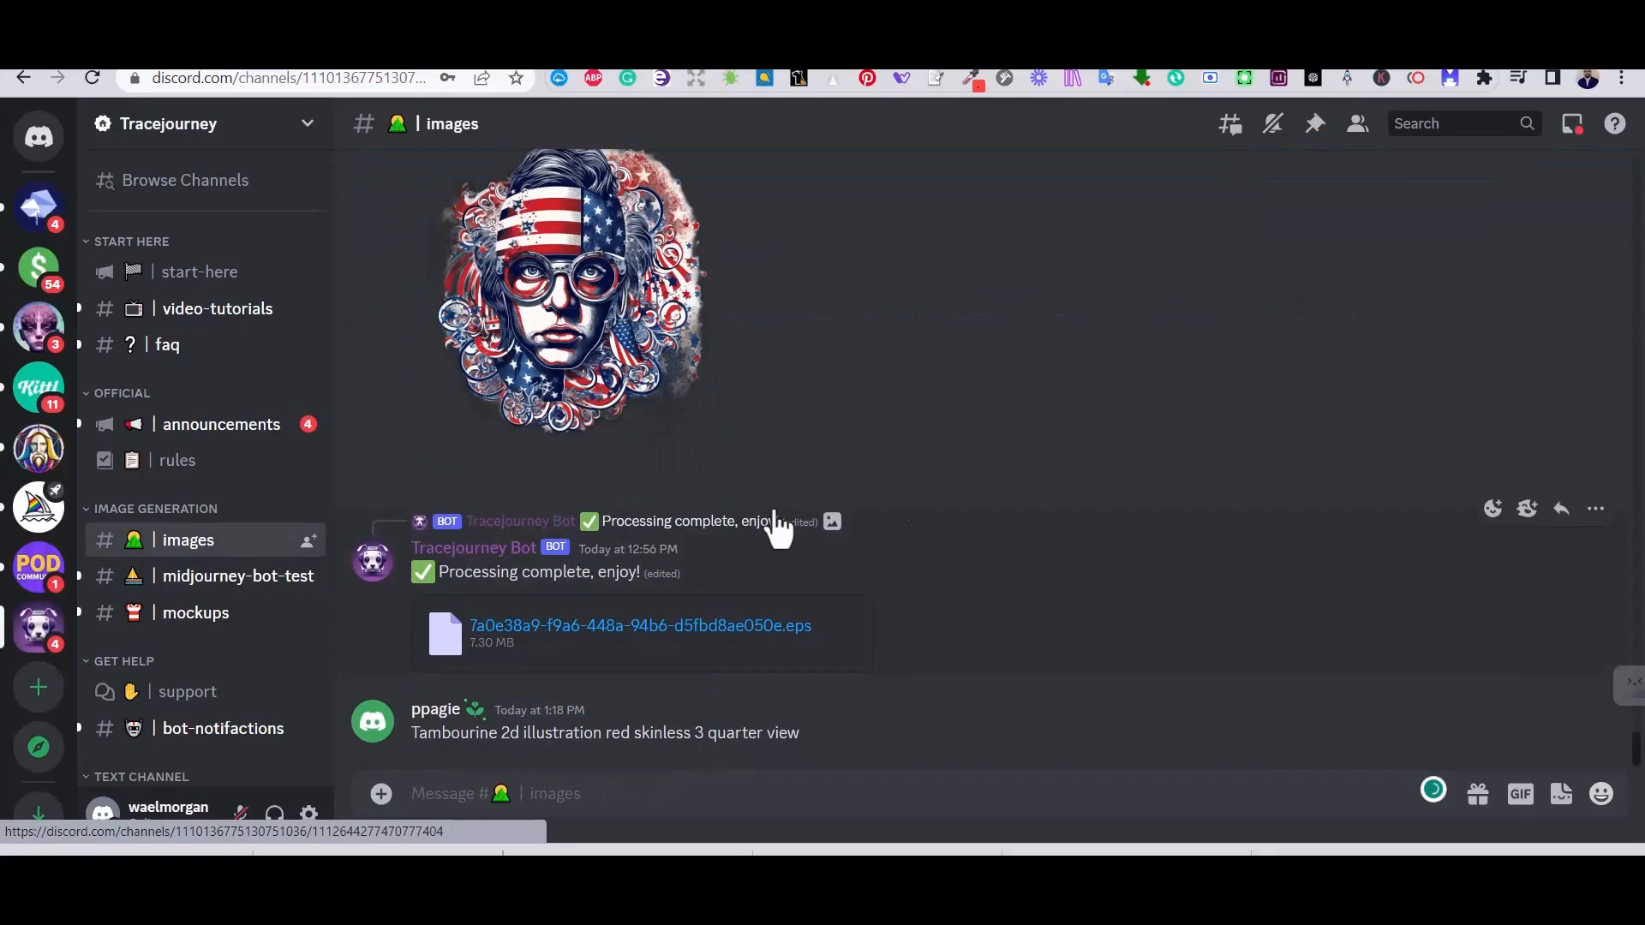
mouse_move(1220, 513)
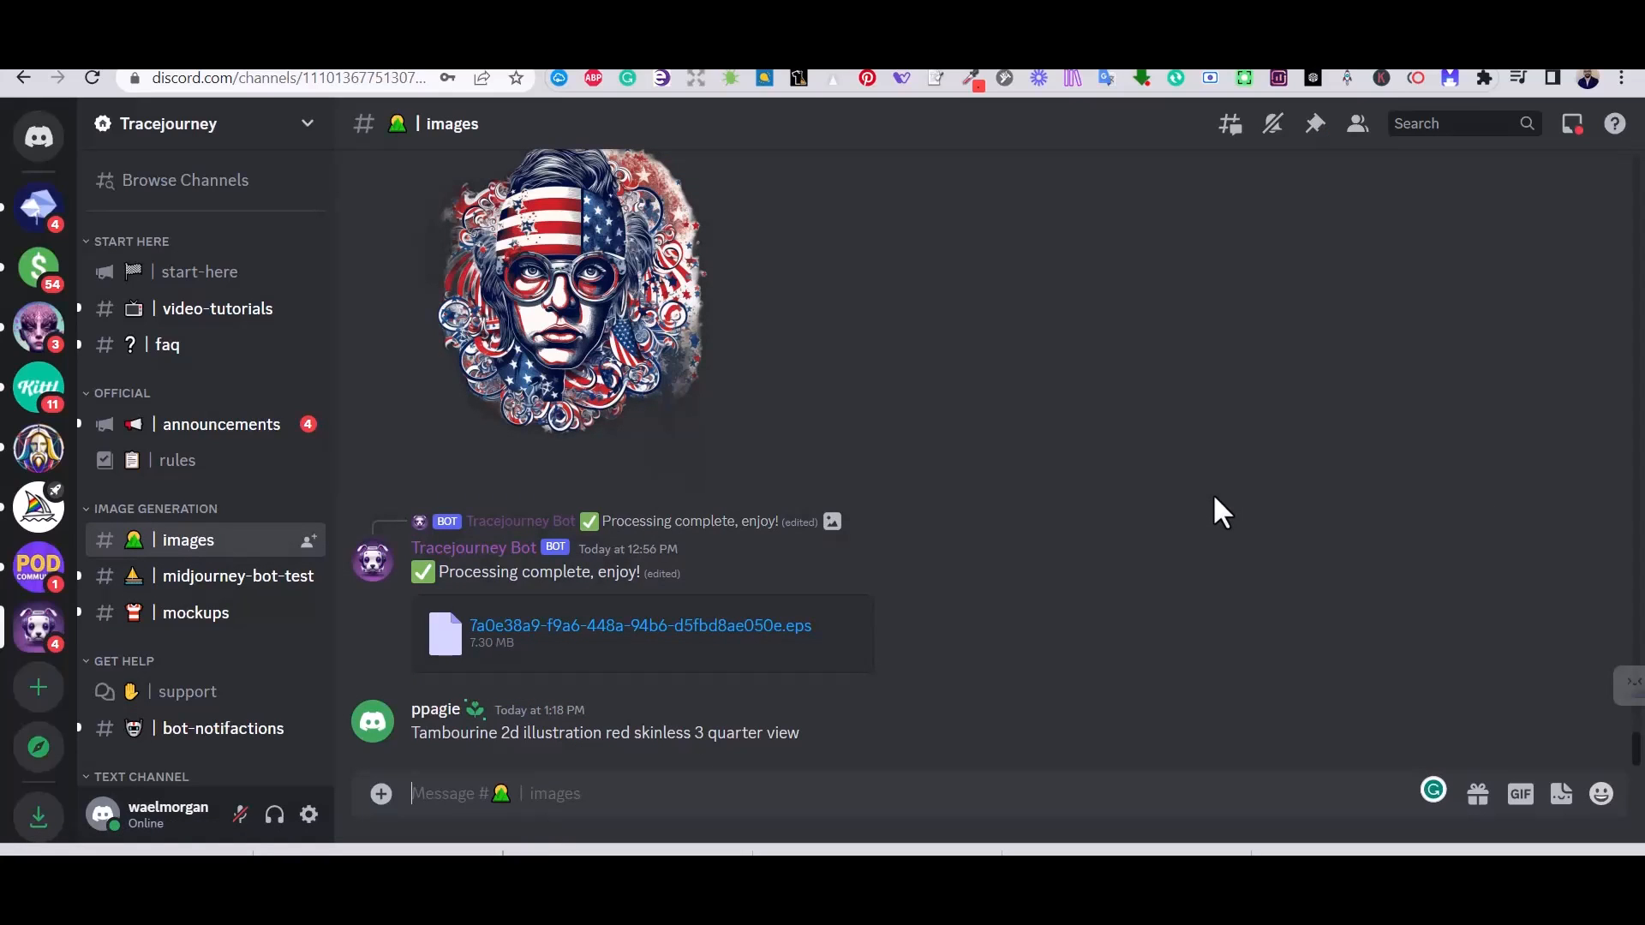
mouse_move(1204, 514)
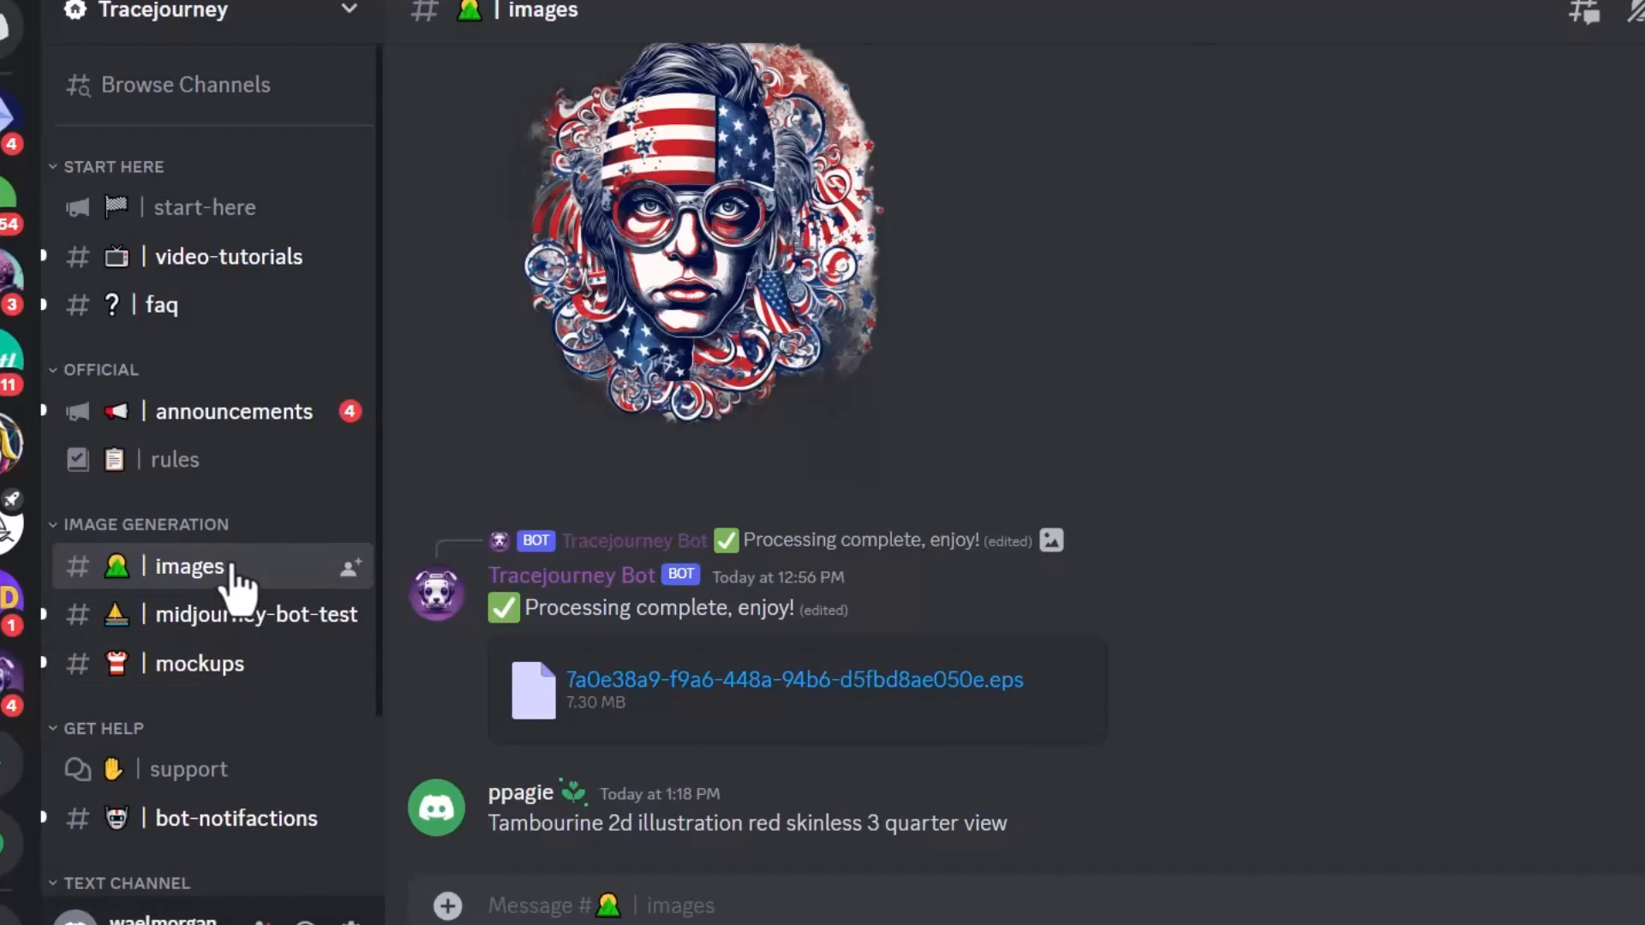
mouse_move(231, 672)
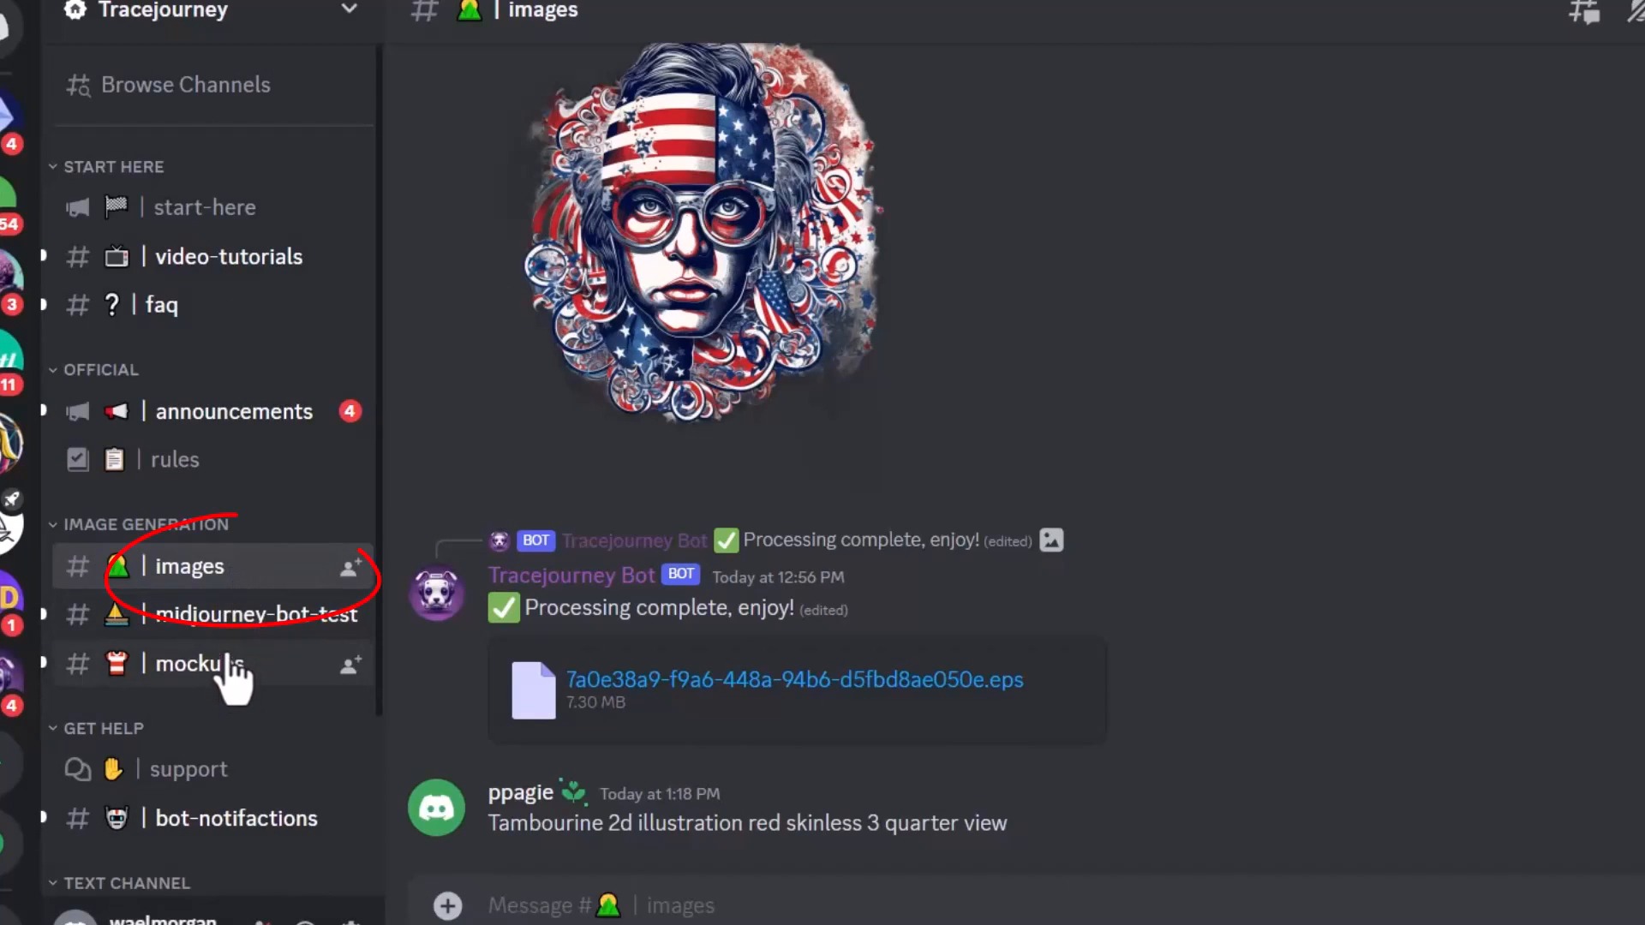
mouse_move(221, 572)
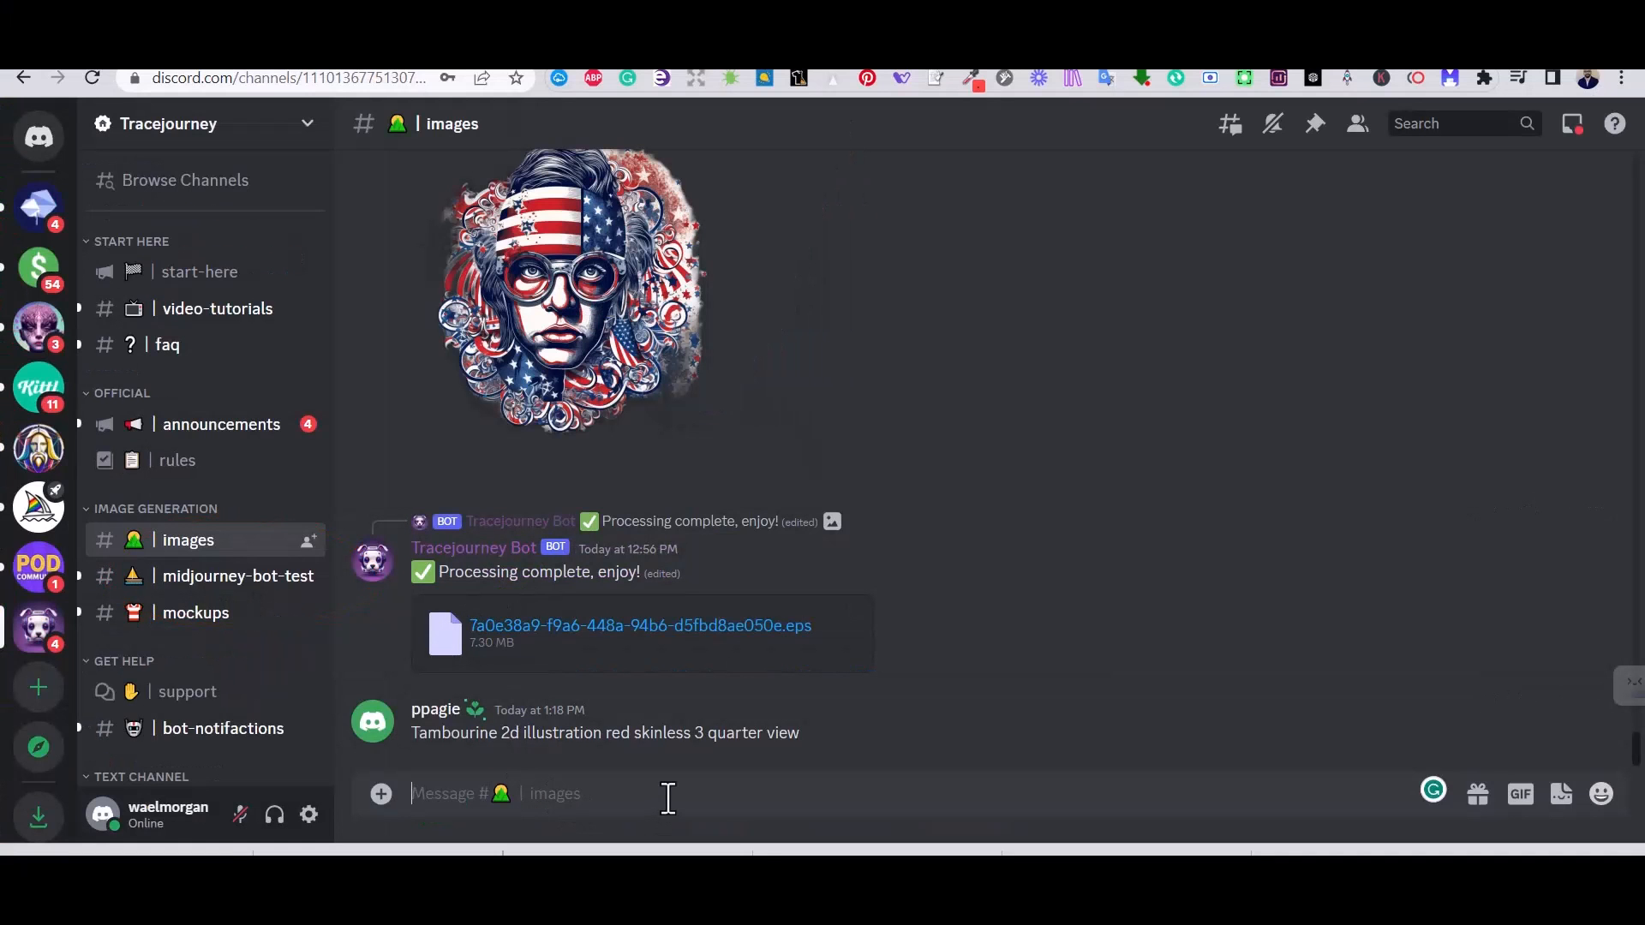
Step: Post an /imagine prompt for a cool raccoon wearing sunglasses, vector
type("/")
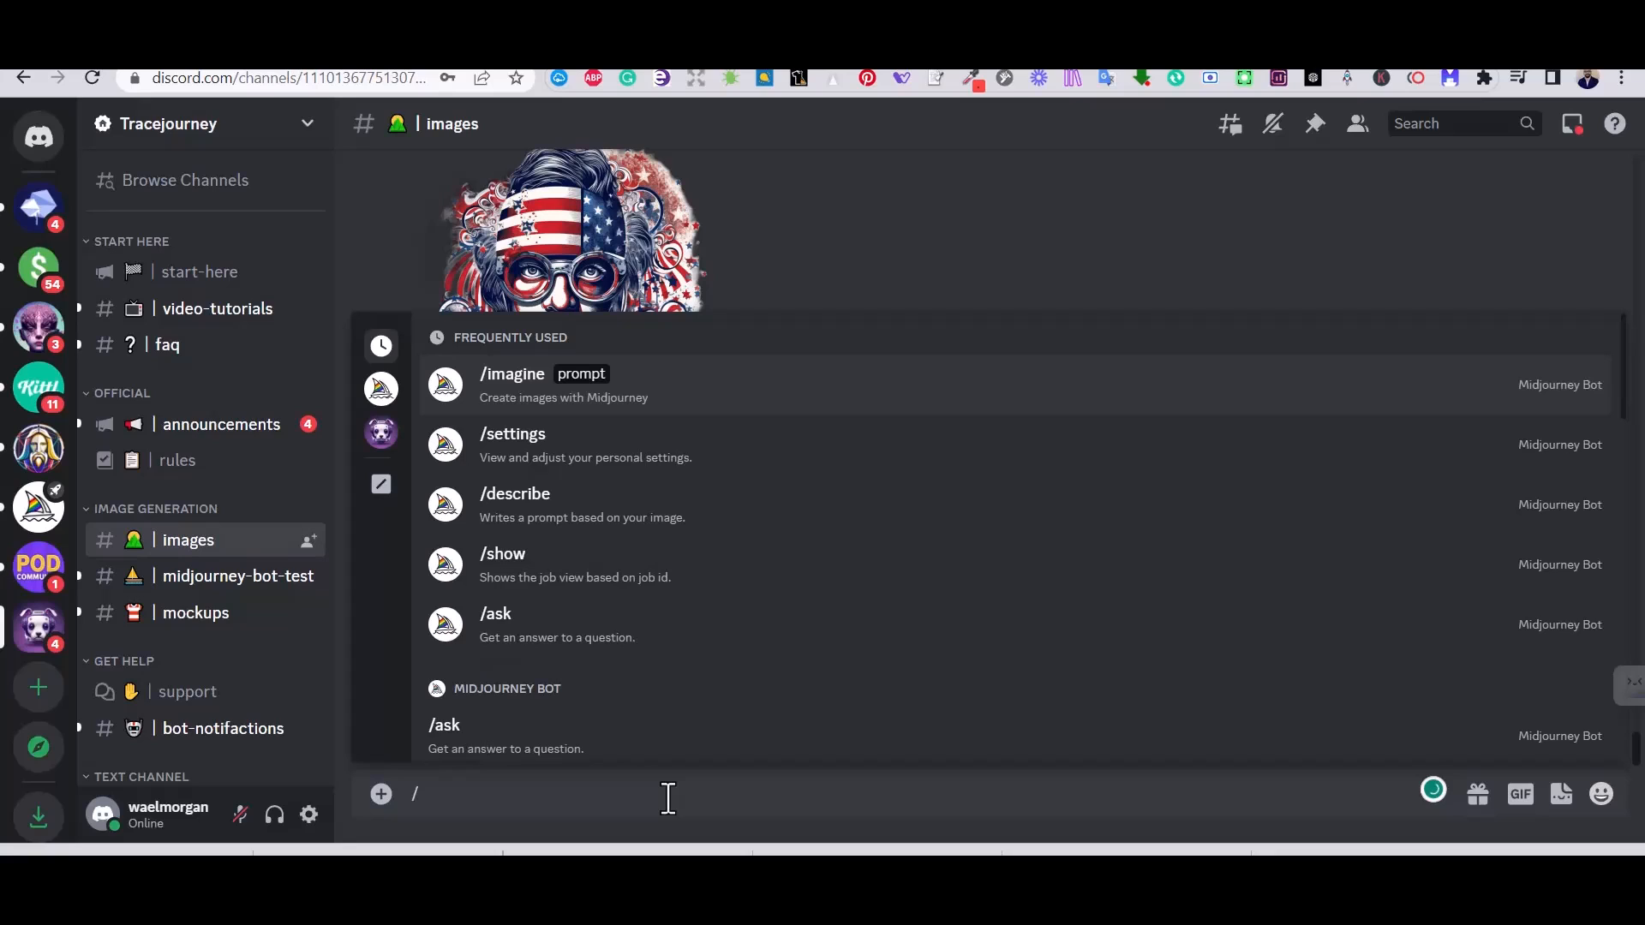
left_click(513, 374)
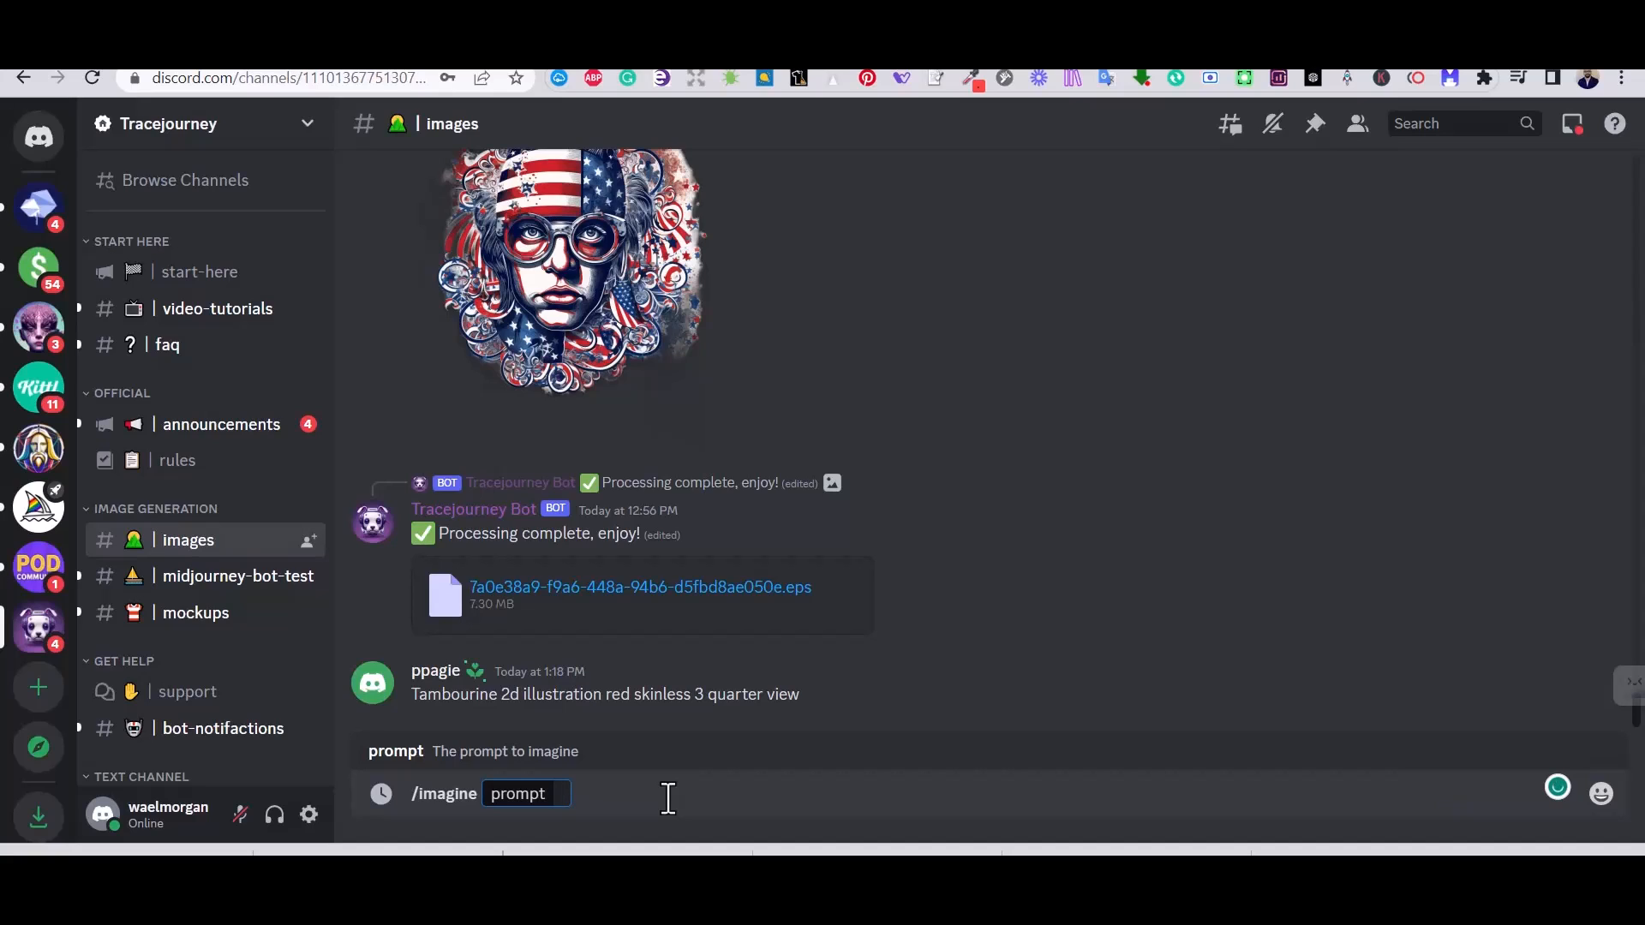
type("ra")
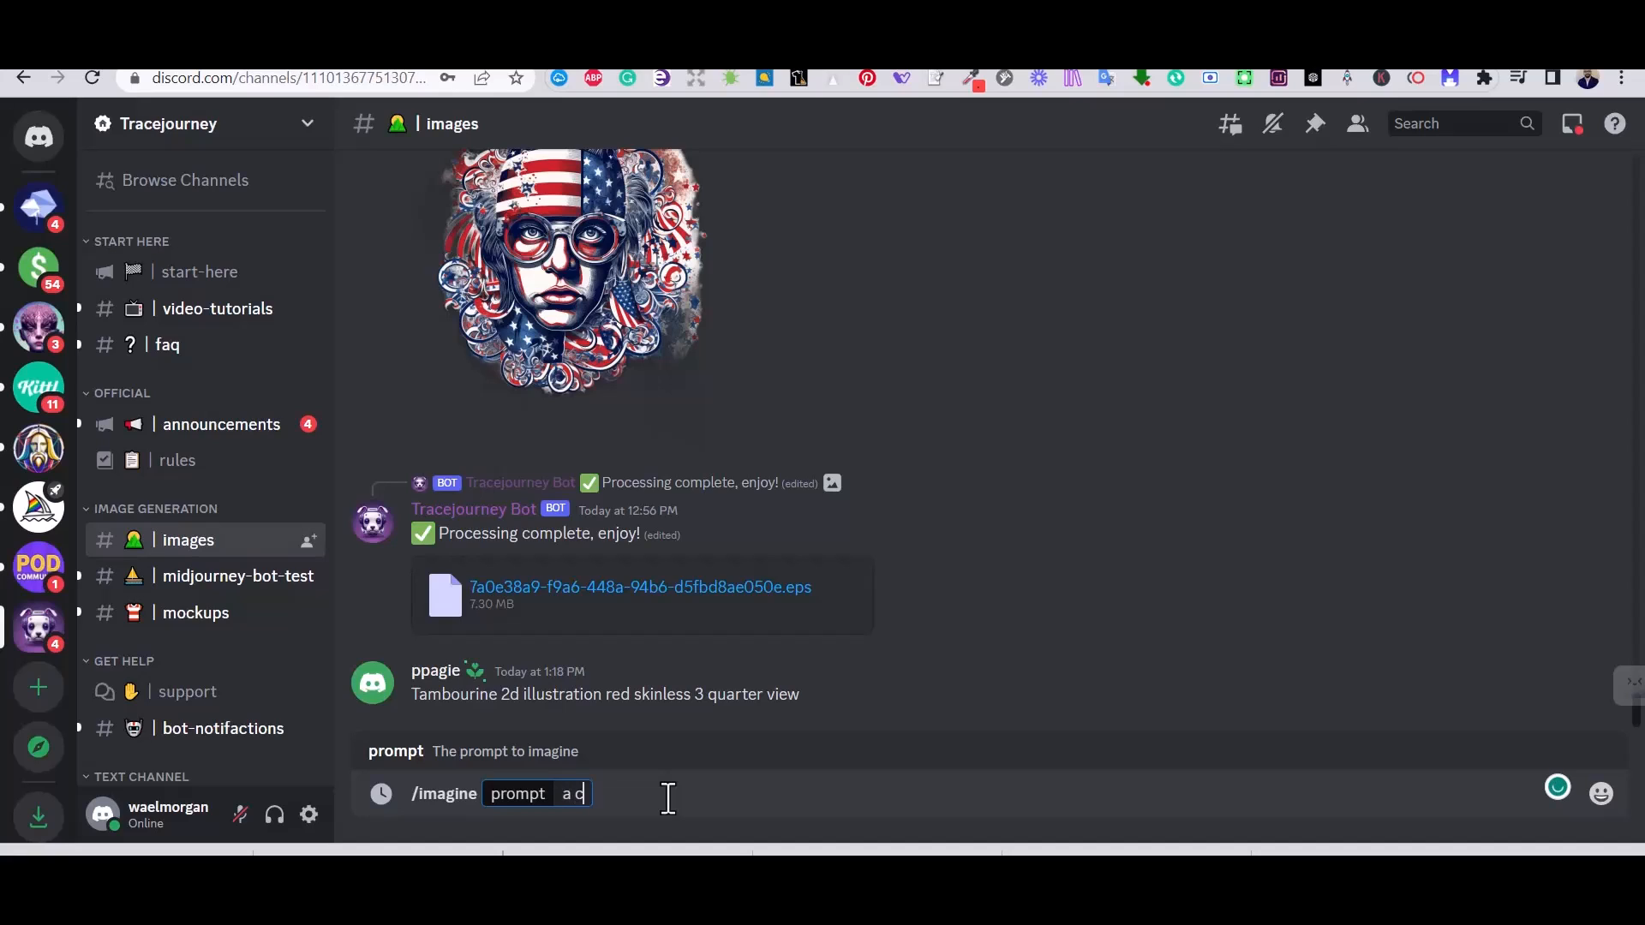
type("ute rad")
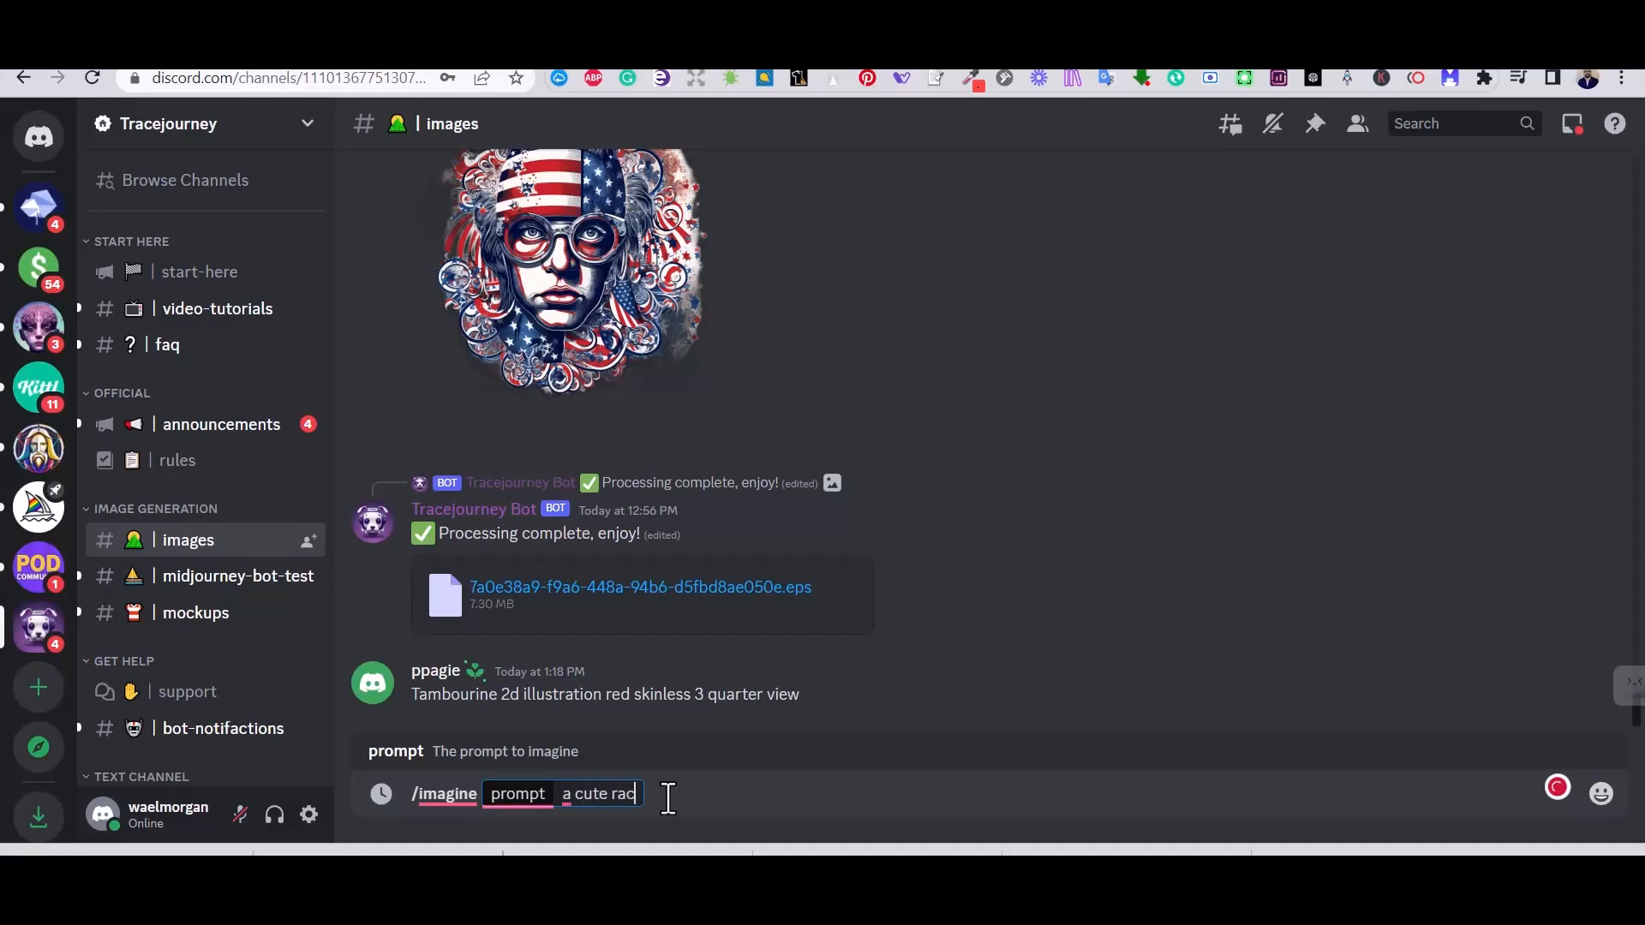
type("oon")
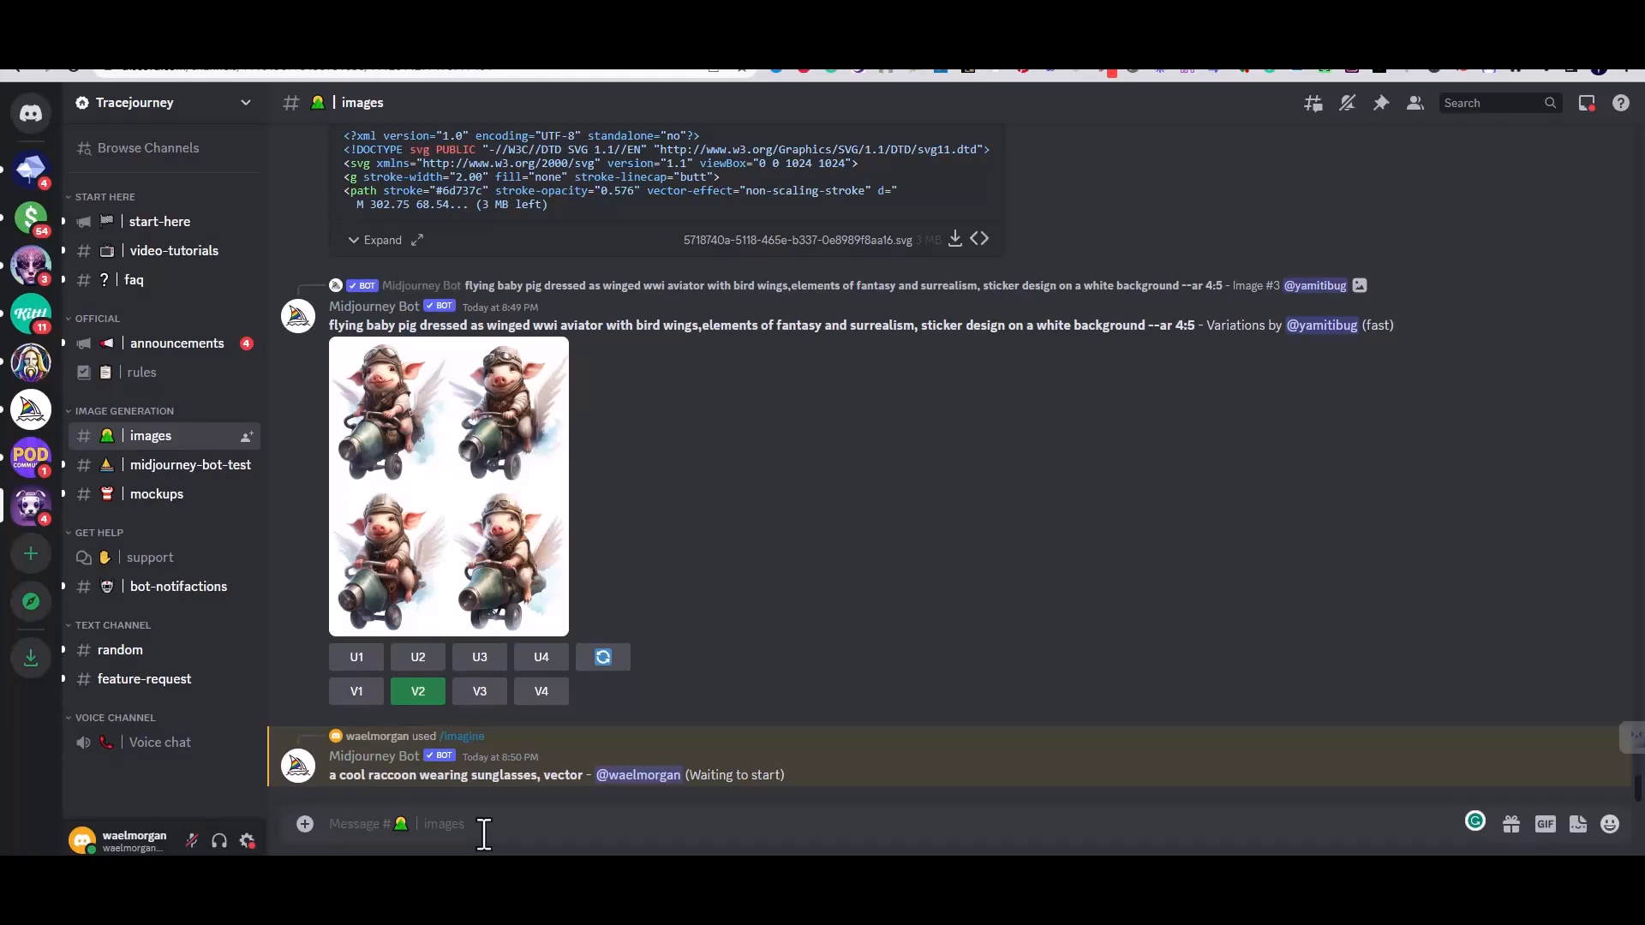
mouse_move(1138, 788)
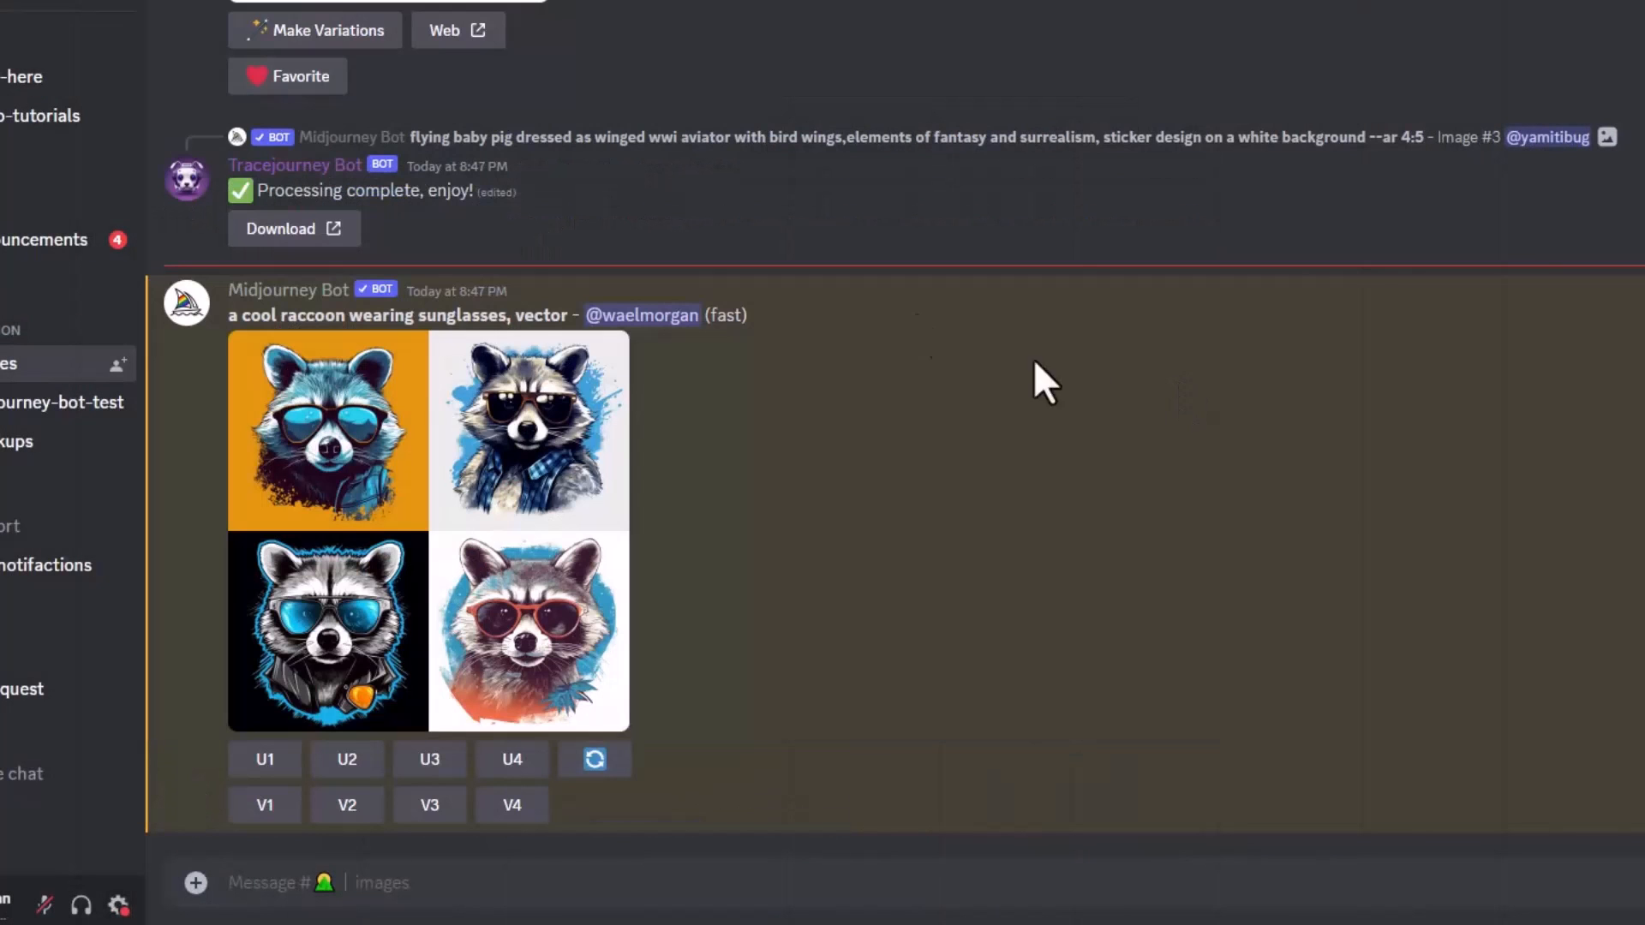
mouse_move(860, 514)
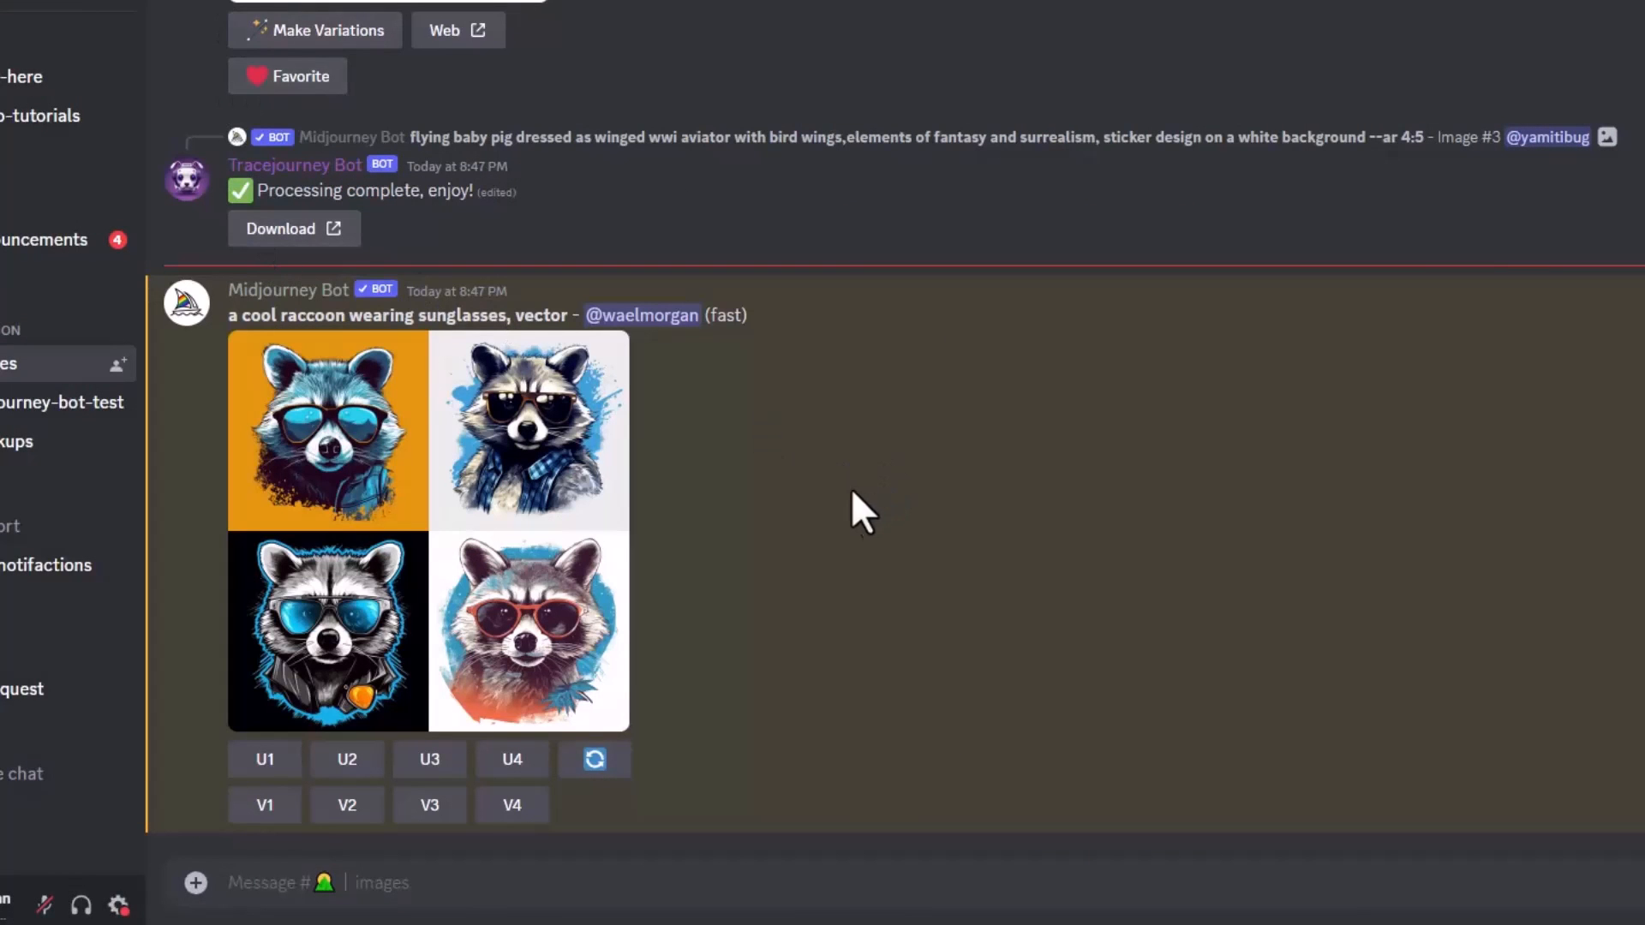
mouse_move(889, 466)
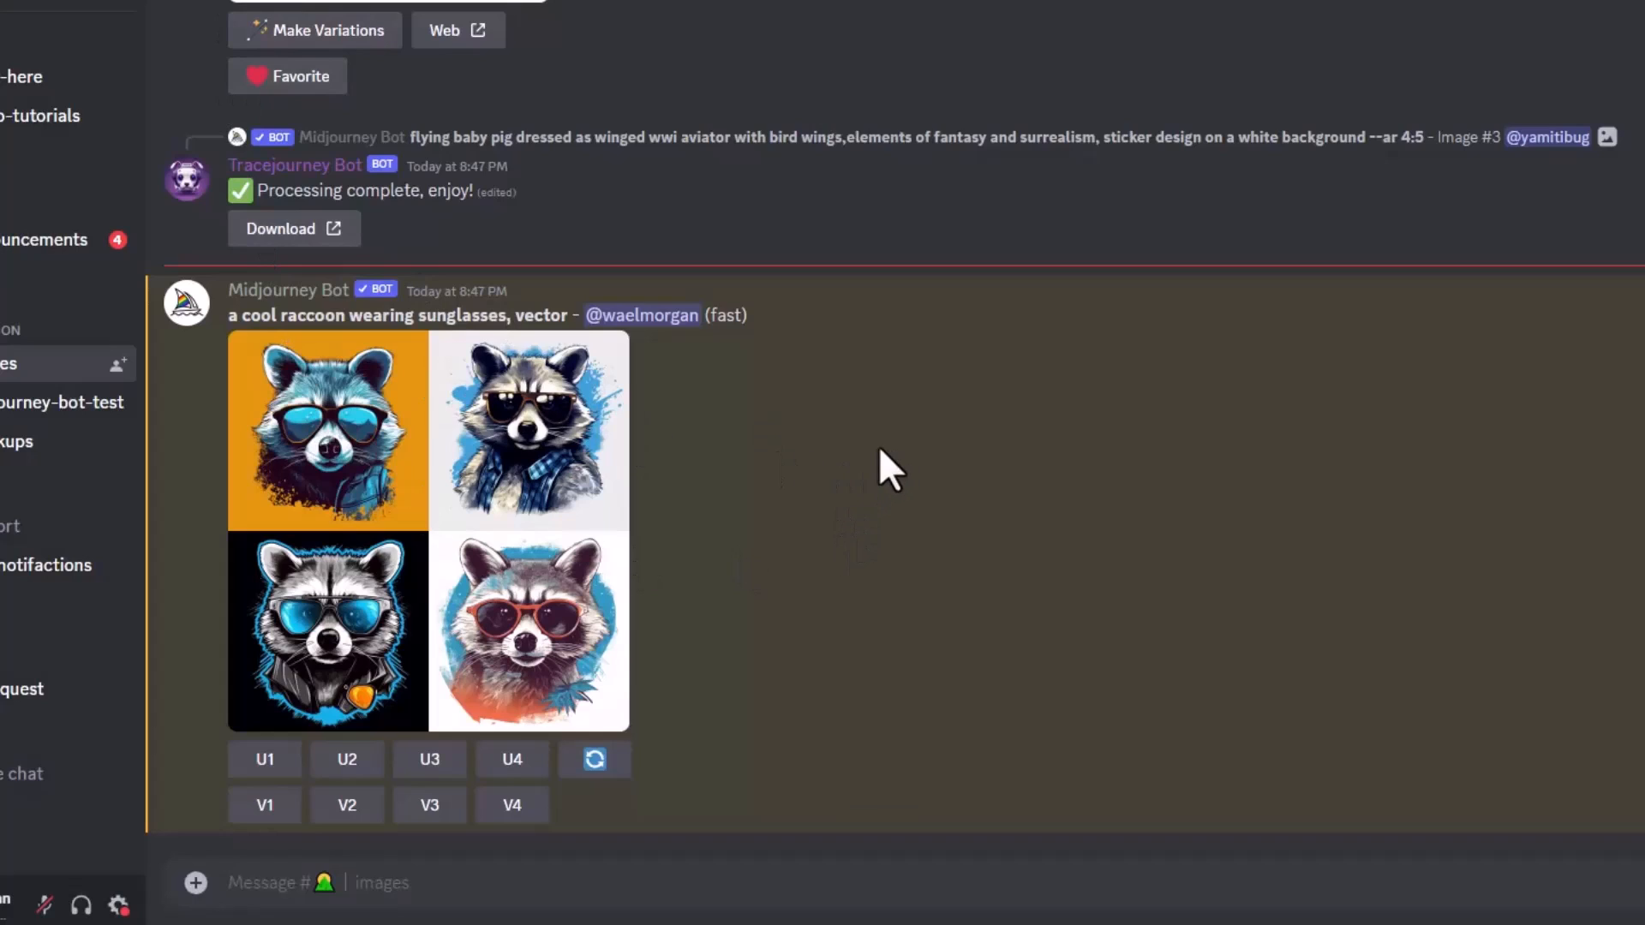
mouse_move(879, 474)
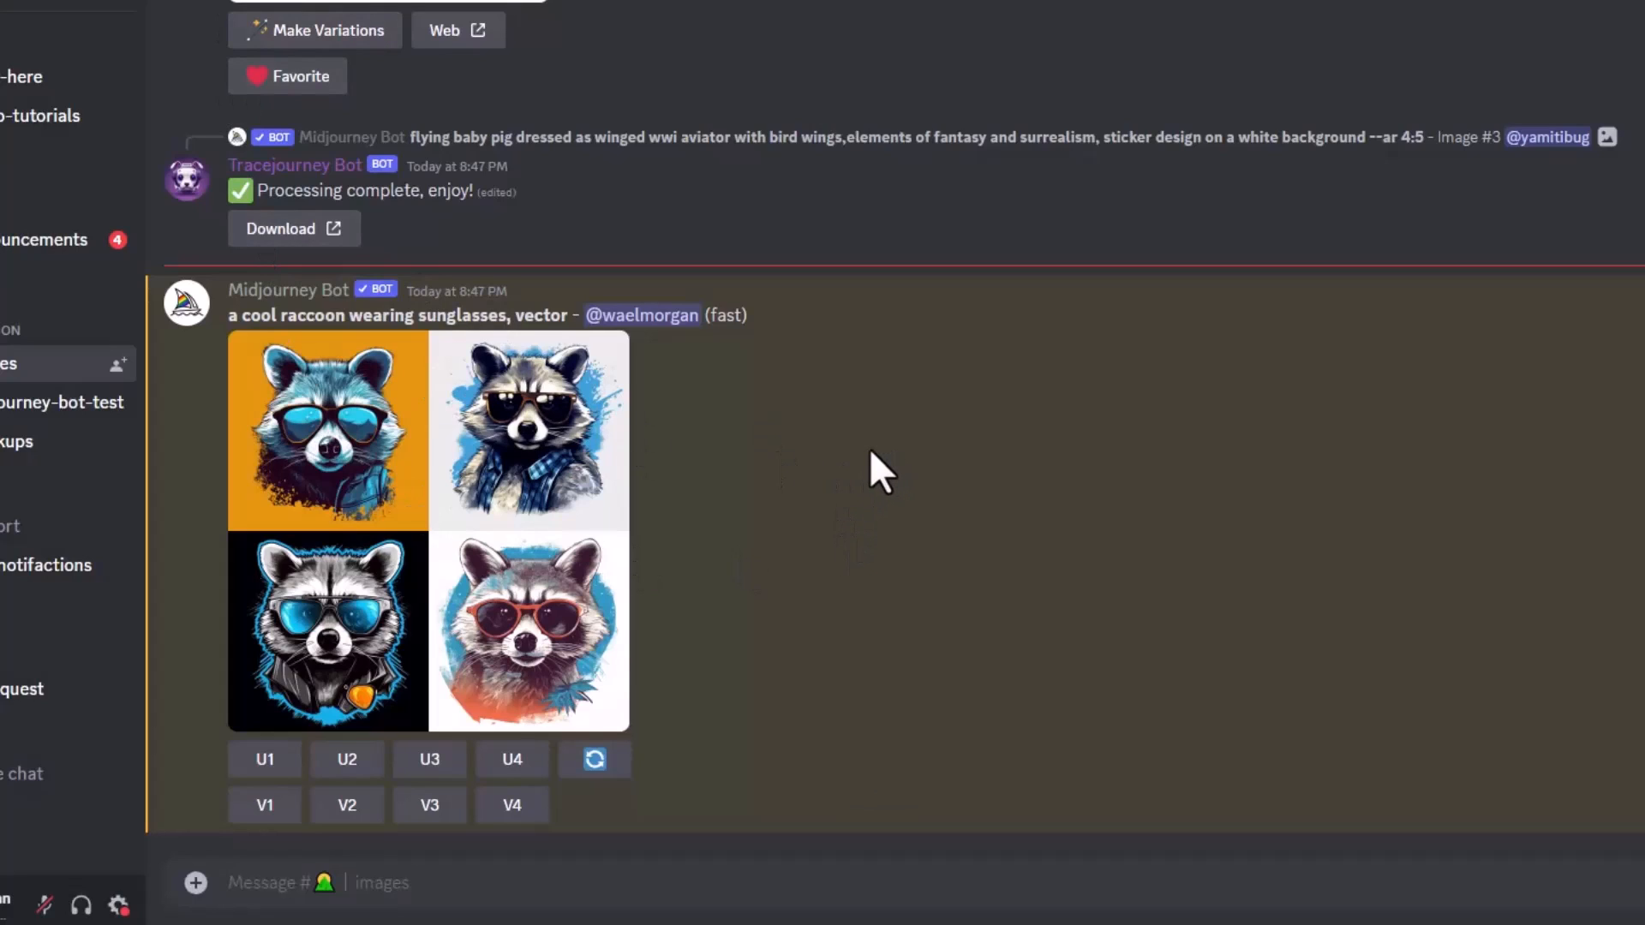
mouse_move(834, 503)
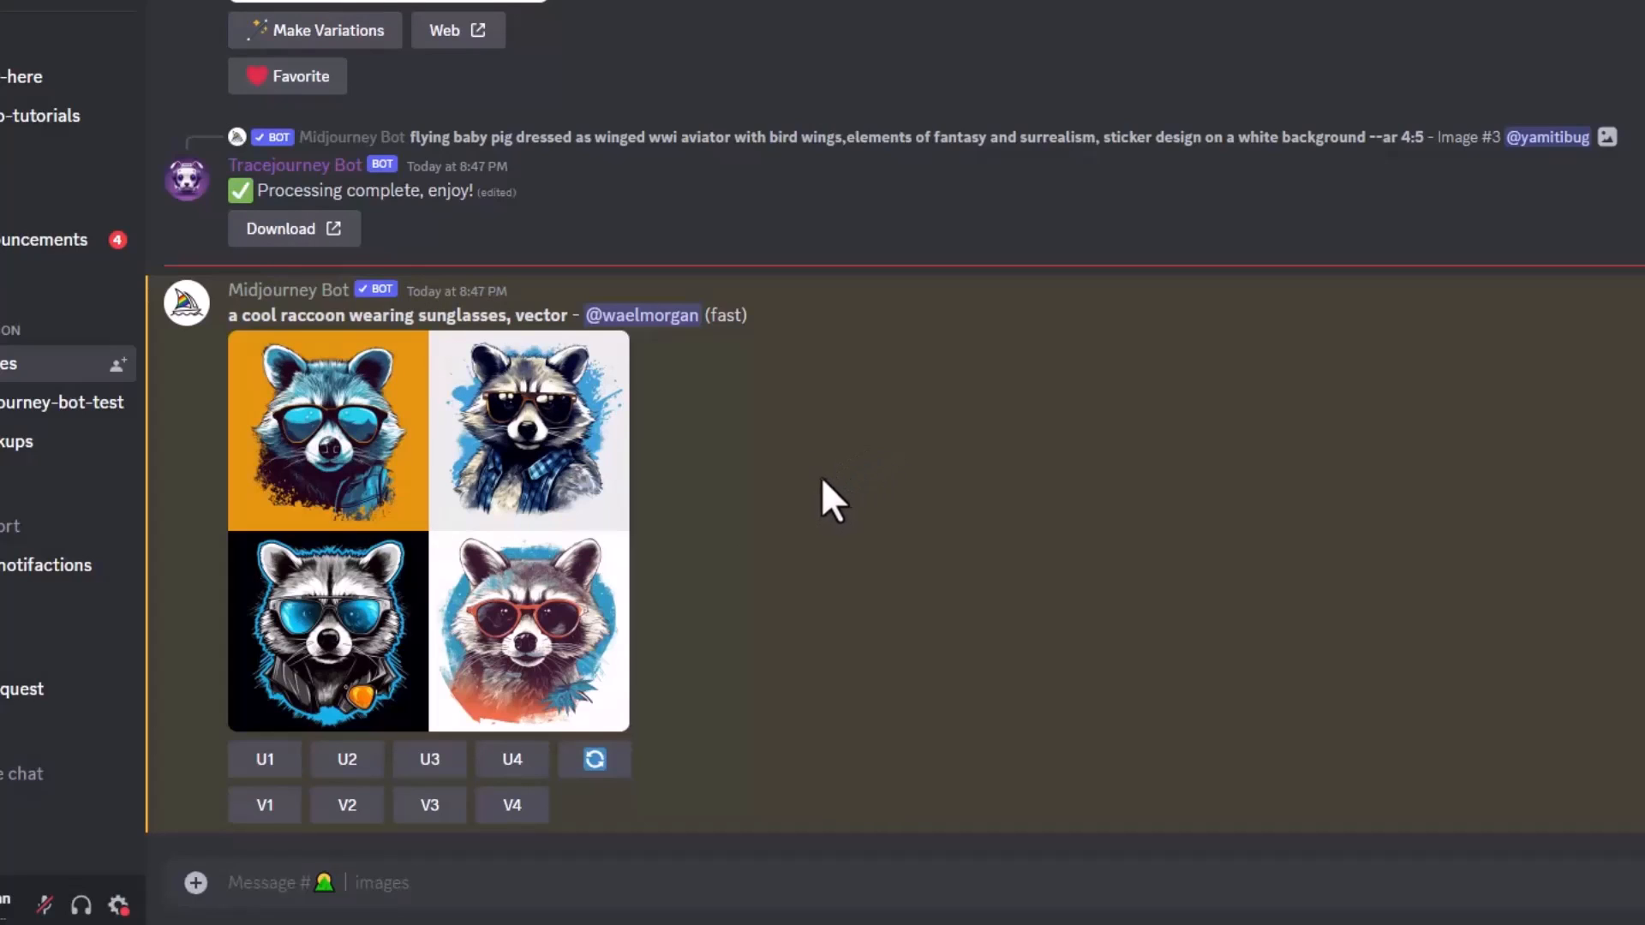
mouse_move(612, 651)
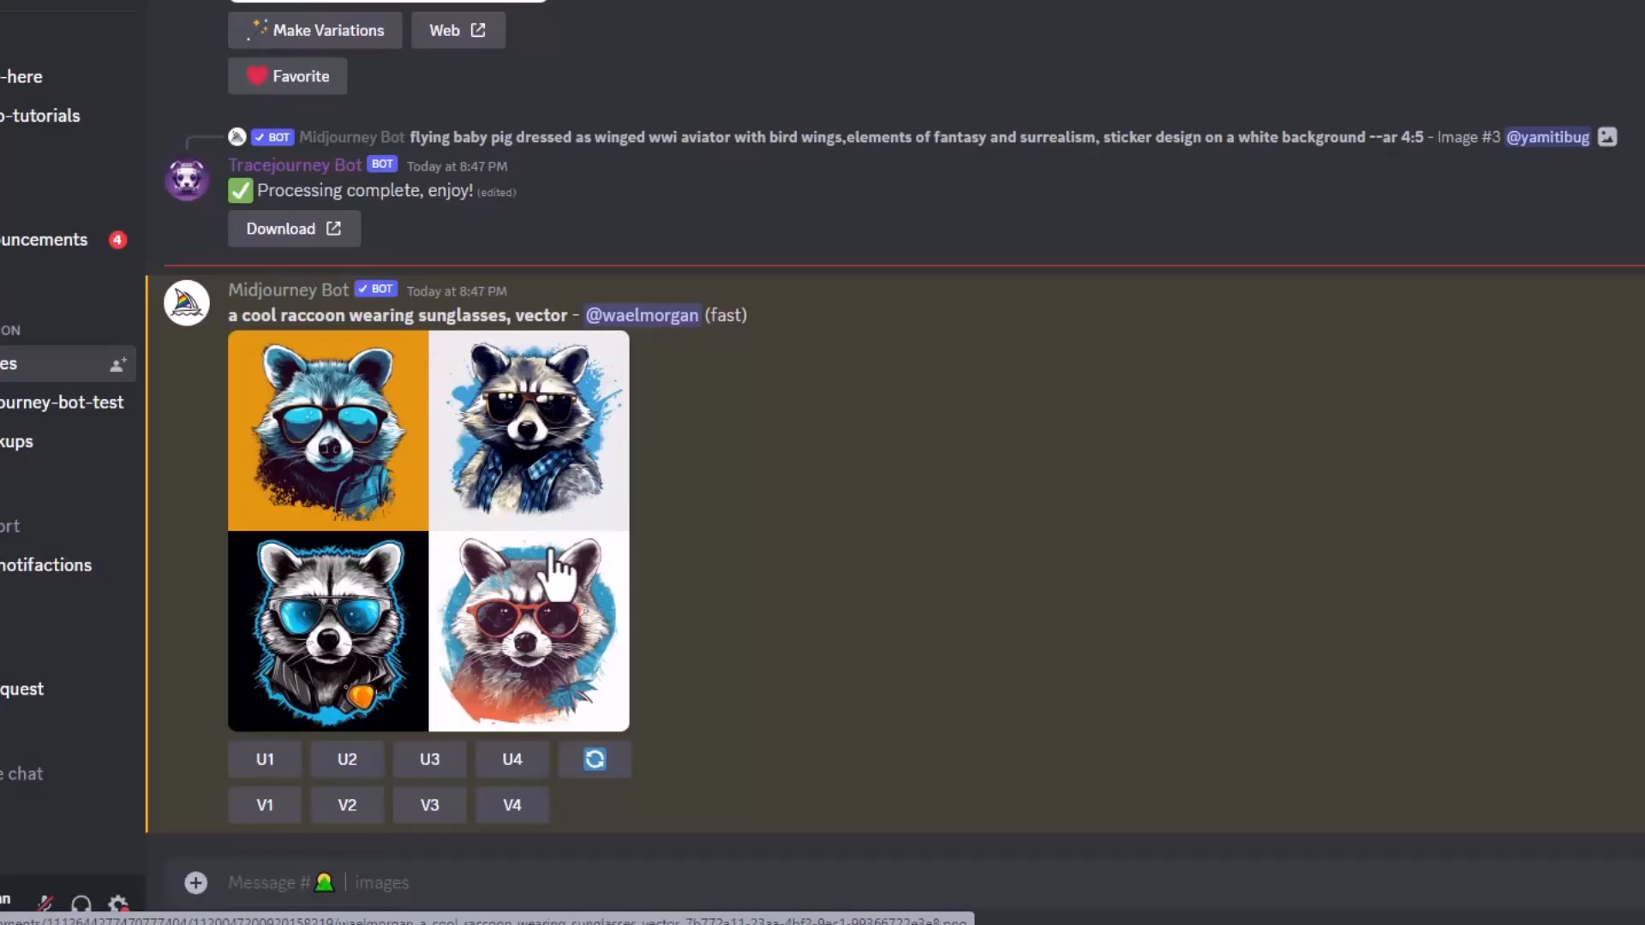
mouse_move(286, 717)
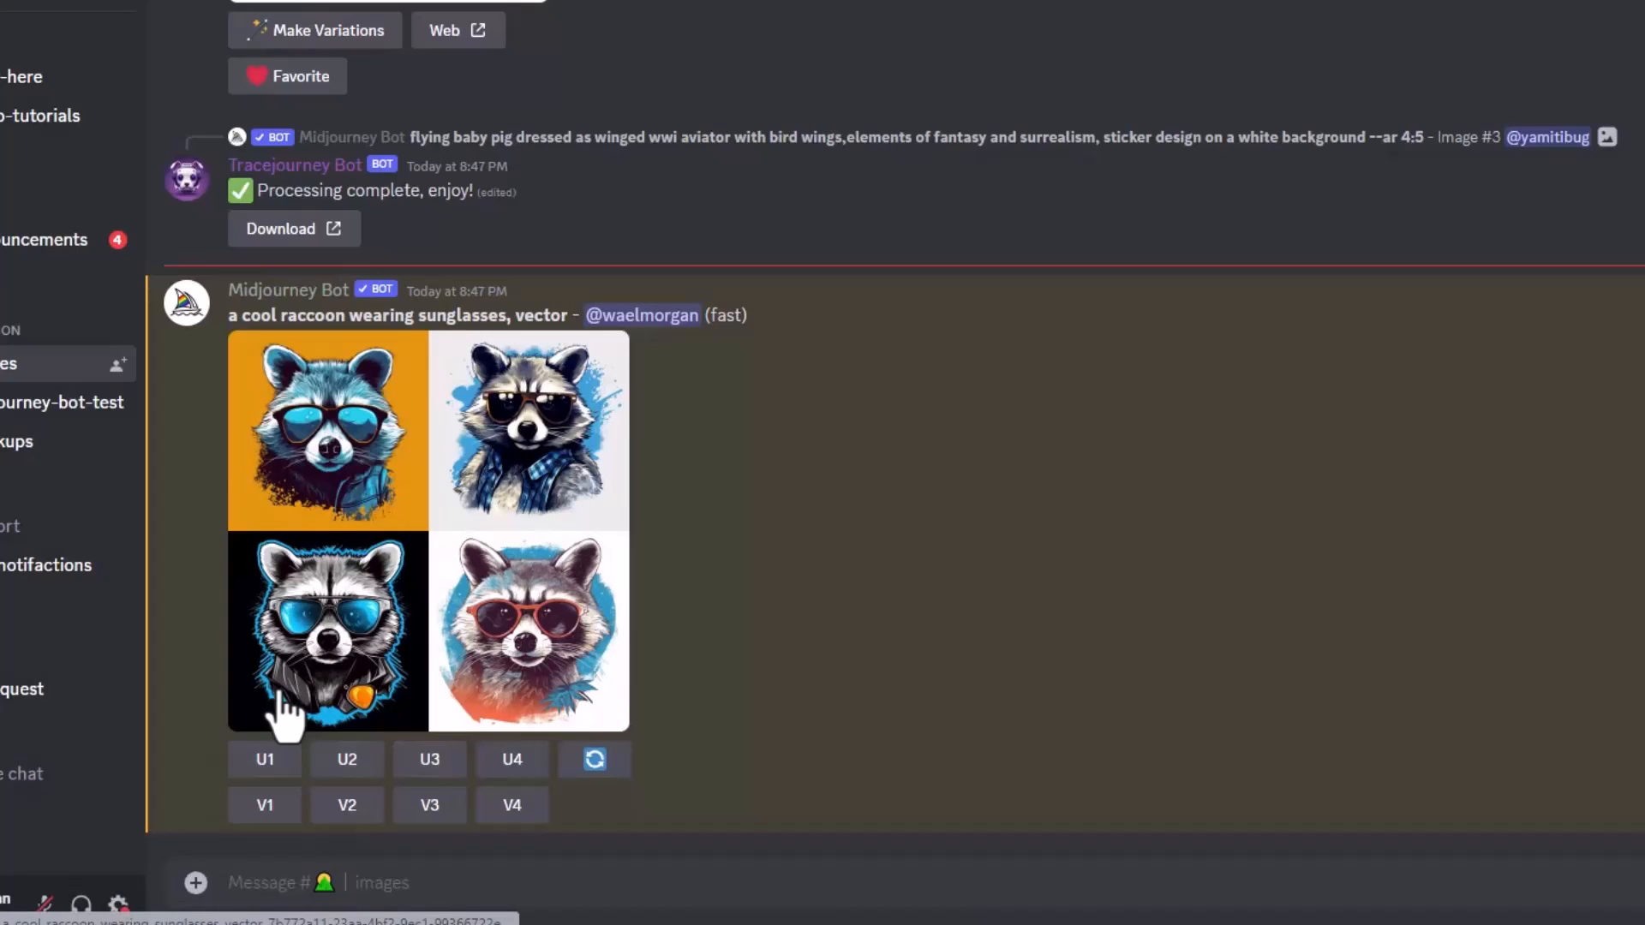
Step: Upscale the second raccoon image with U2 and view the Tracejourney editing options
left_click(346, 760)
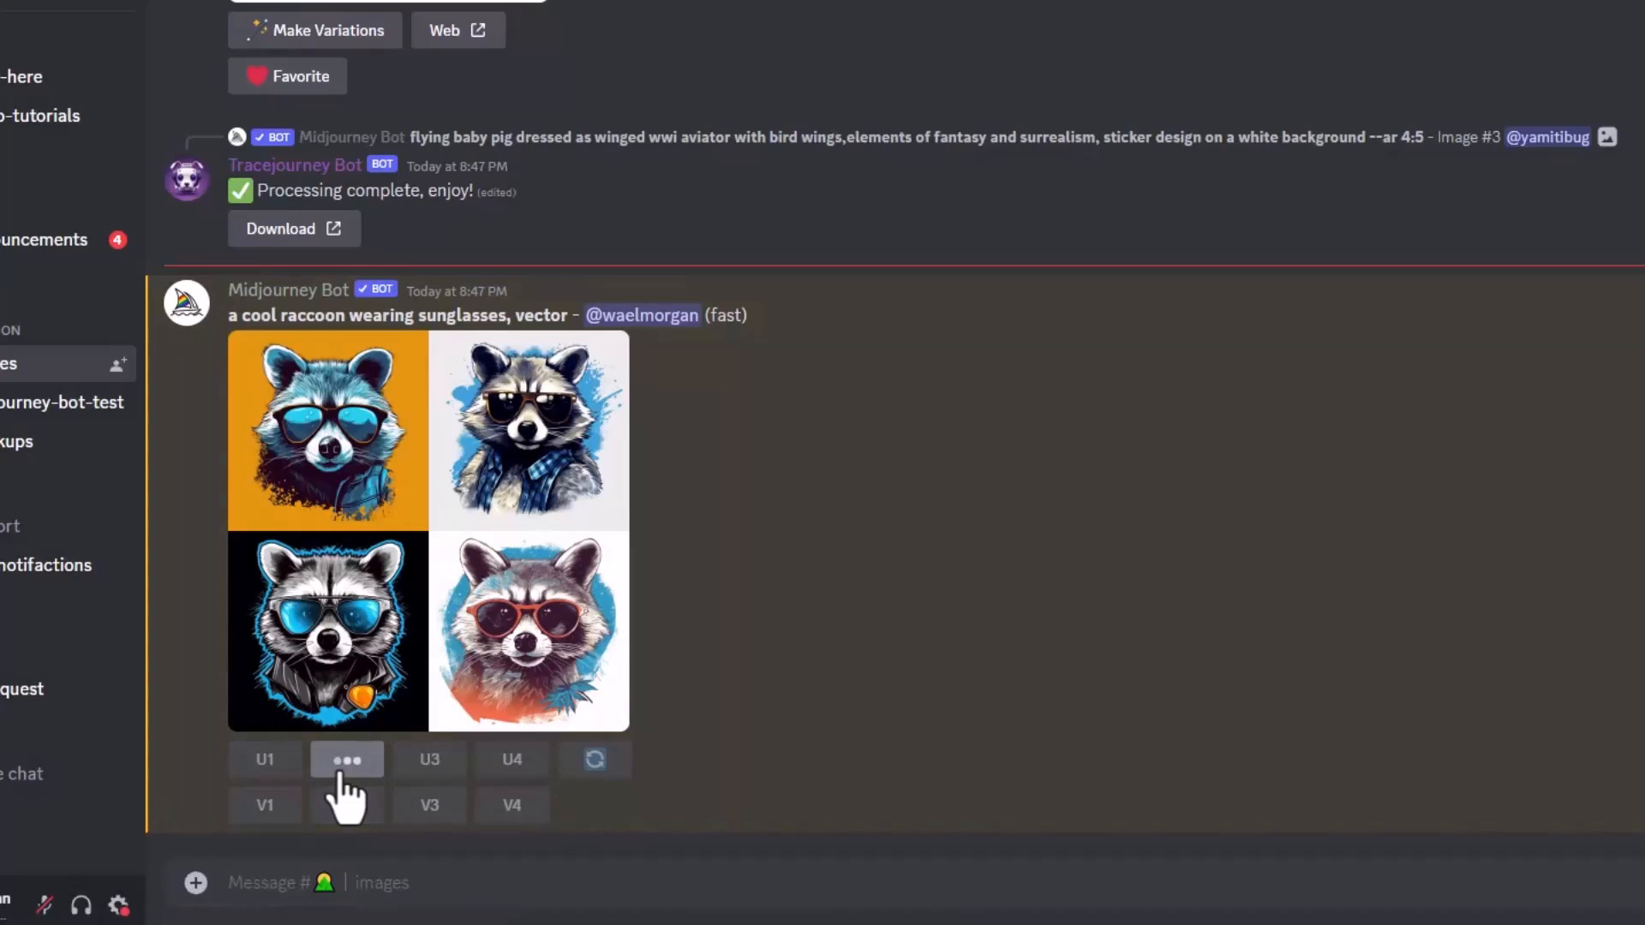
left_click(346, 759)
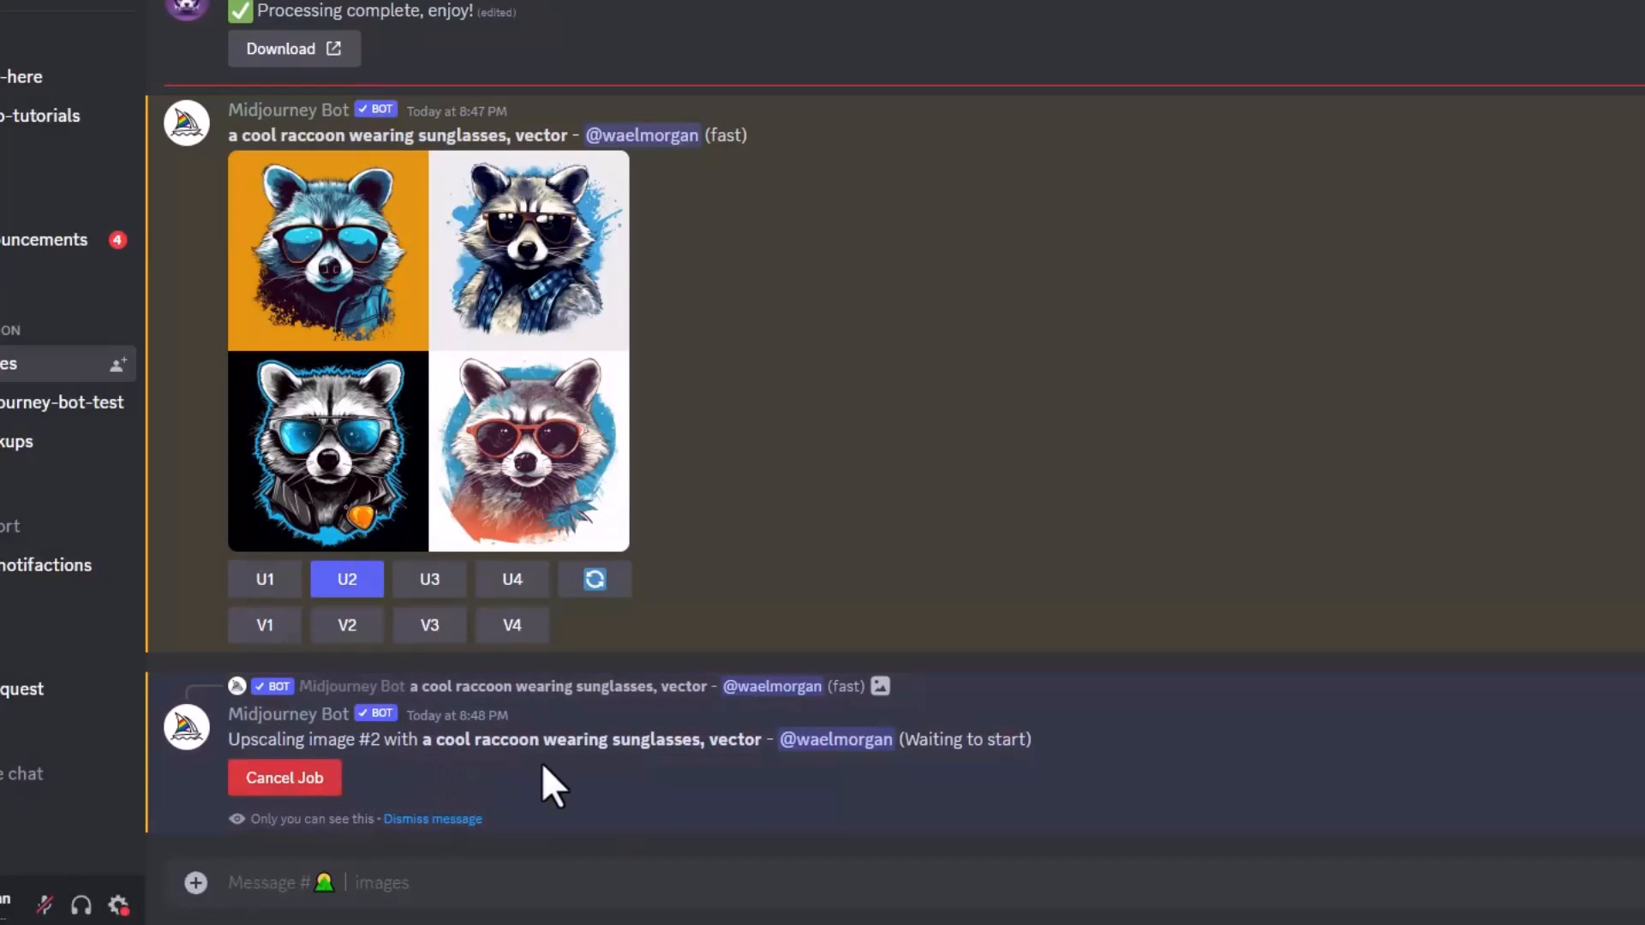
scroll("down", 3)
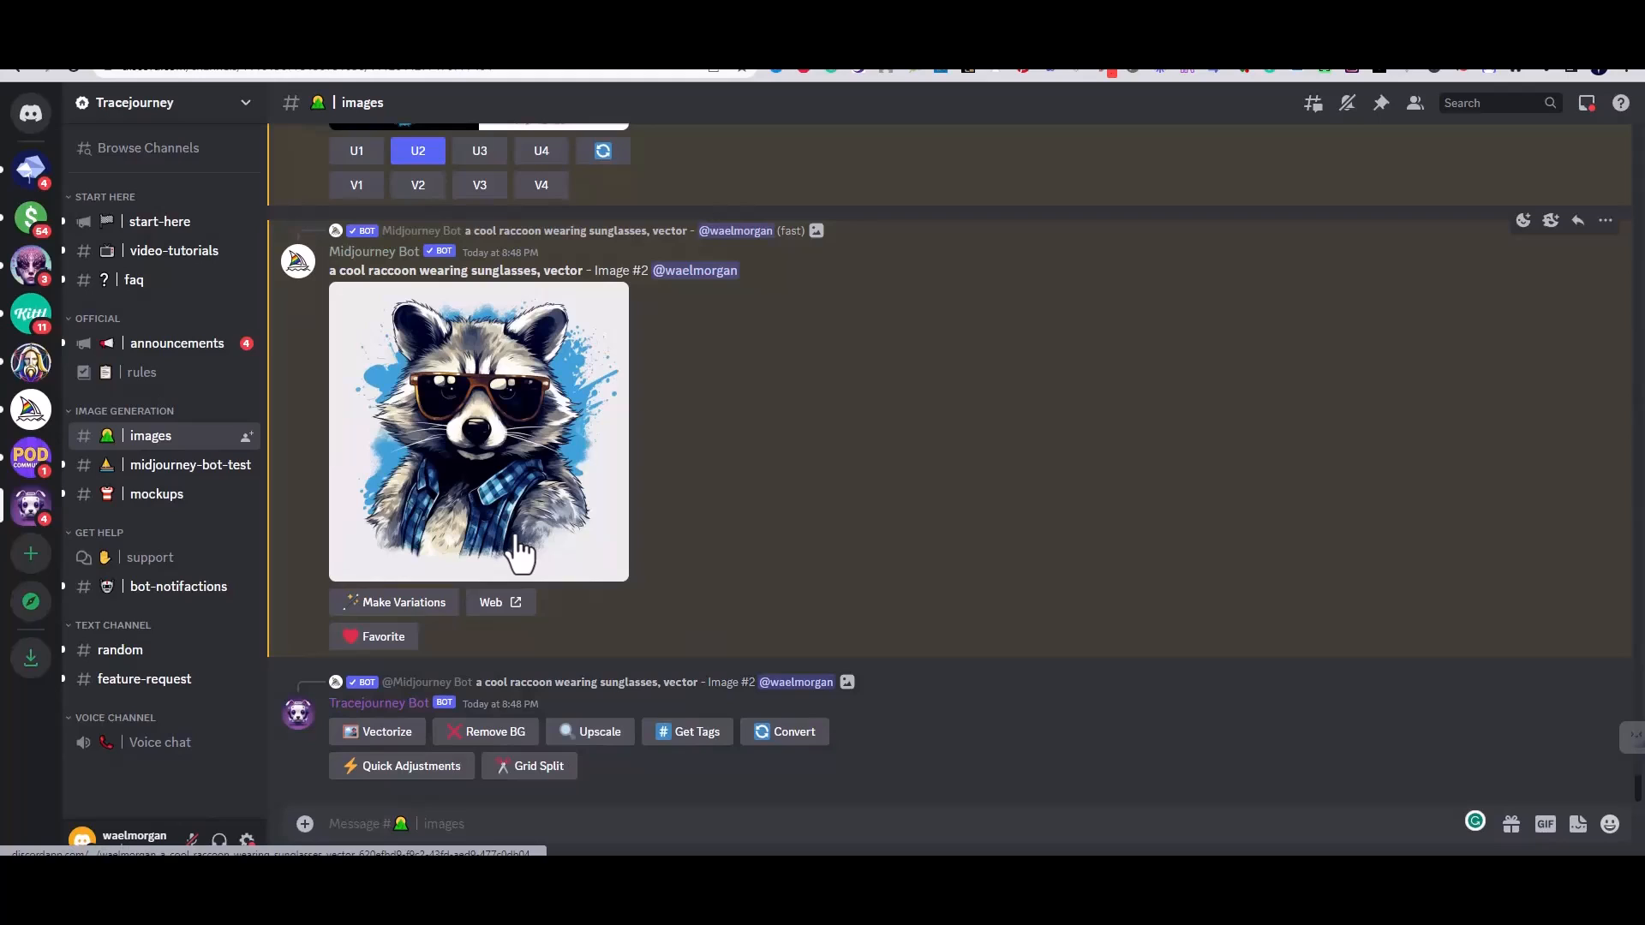
mouse_move(496, 752)
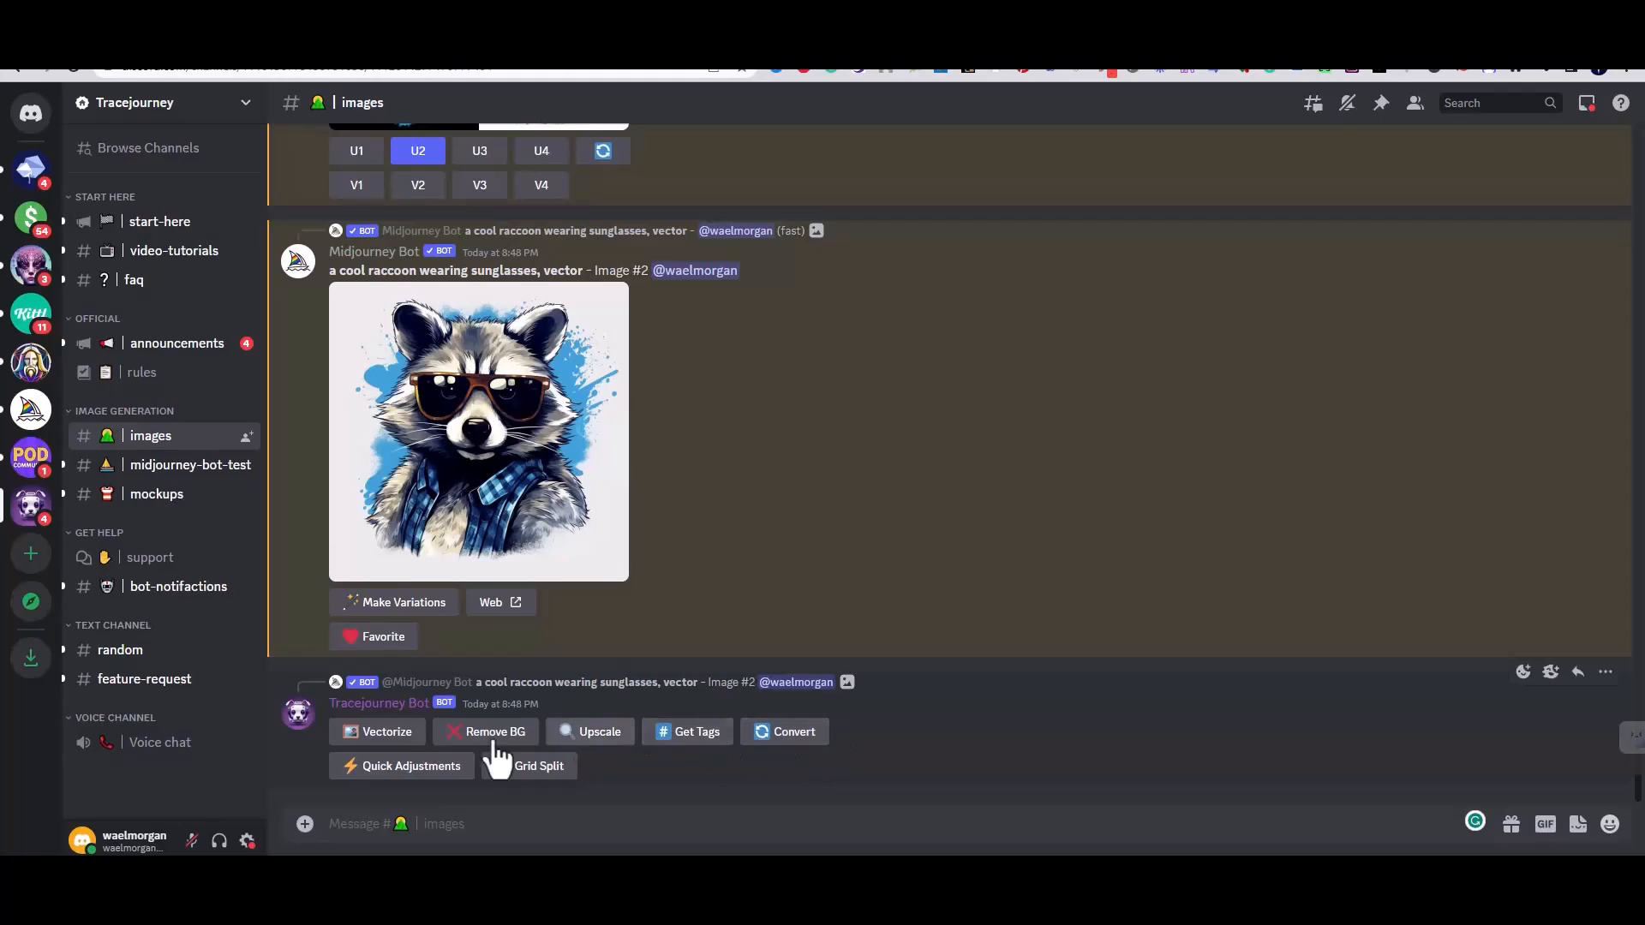
mouse_move(485, 732)
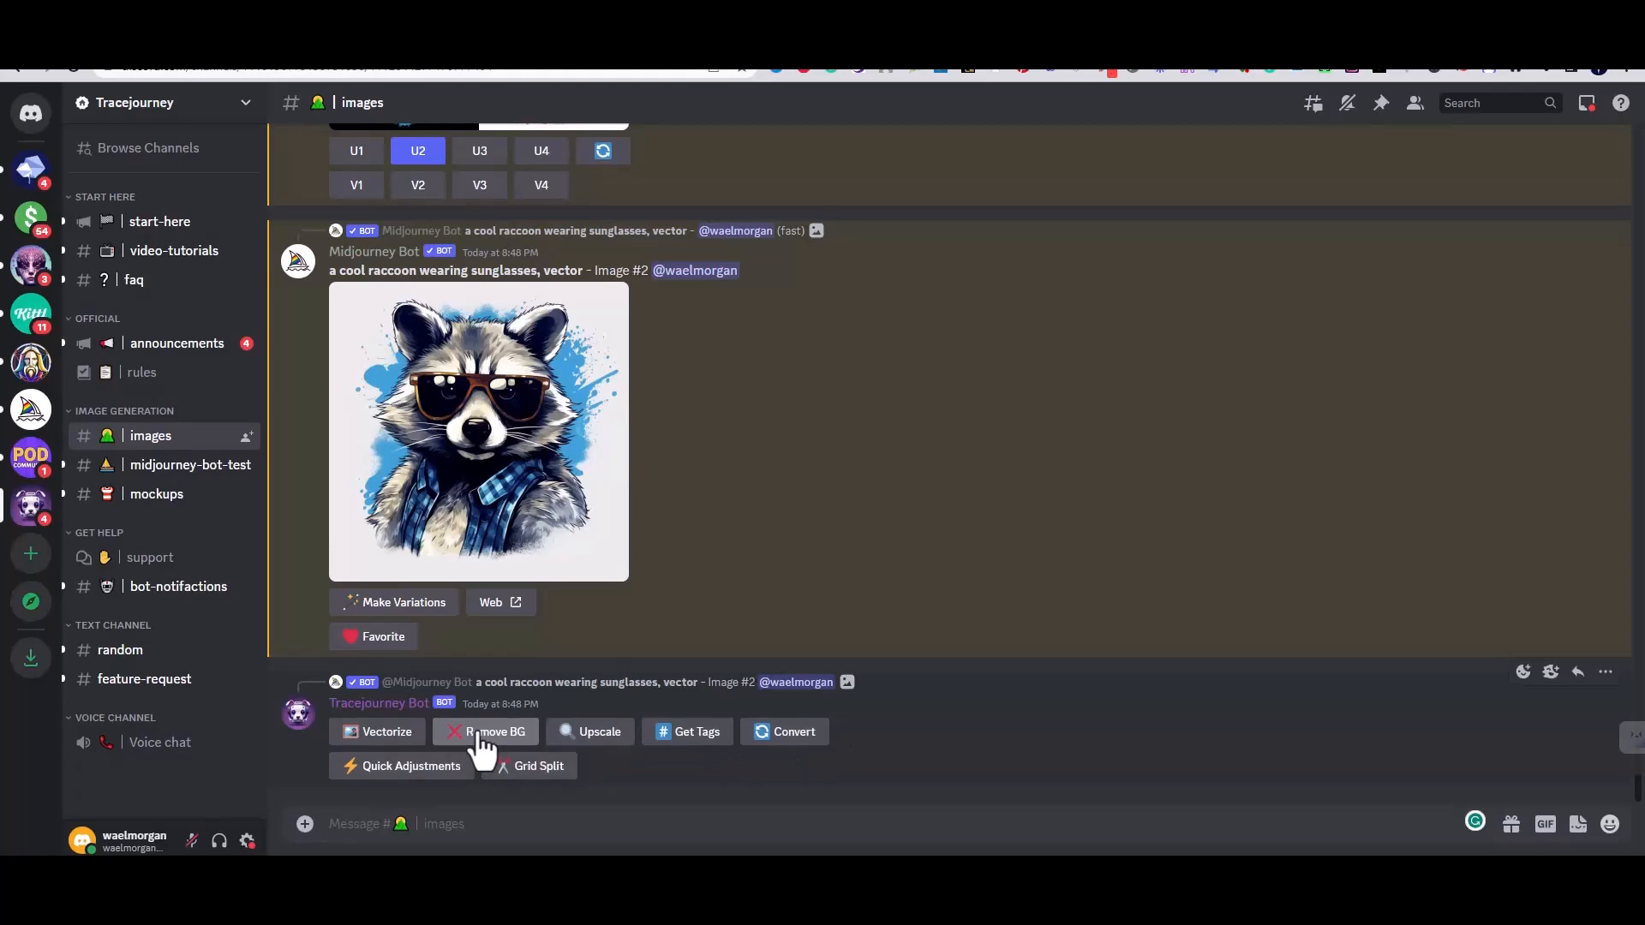
Step: Remove the white background from the upscaled raccoon via Remove BG
left_click(494, 732)
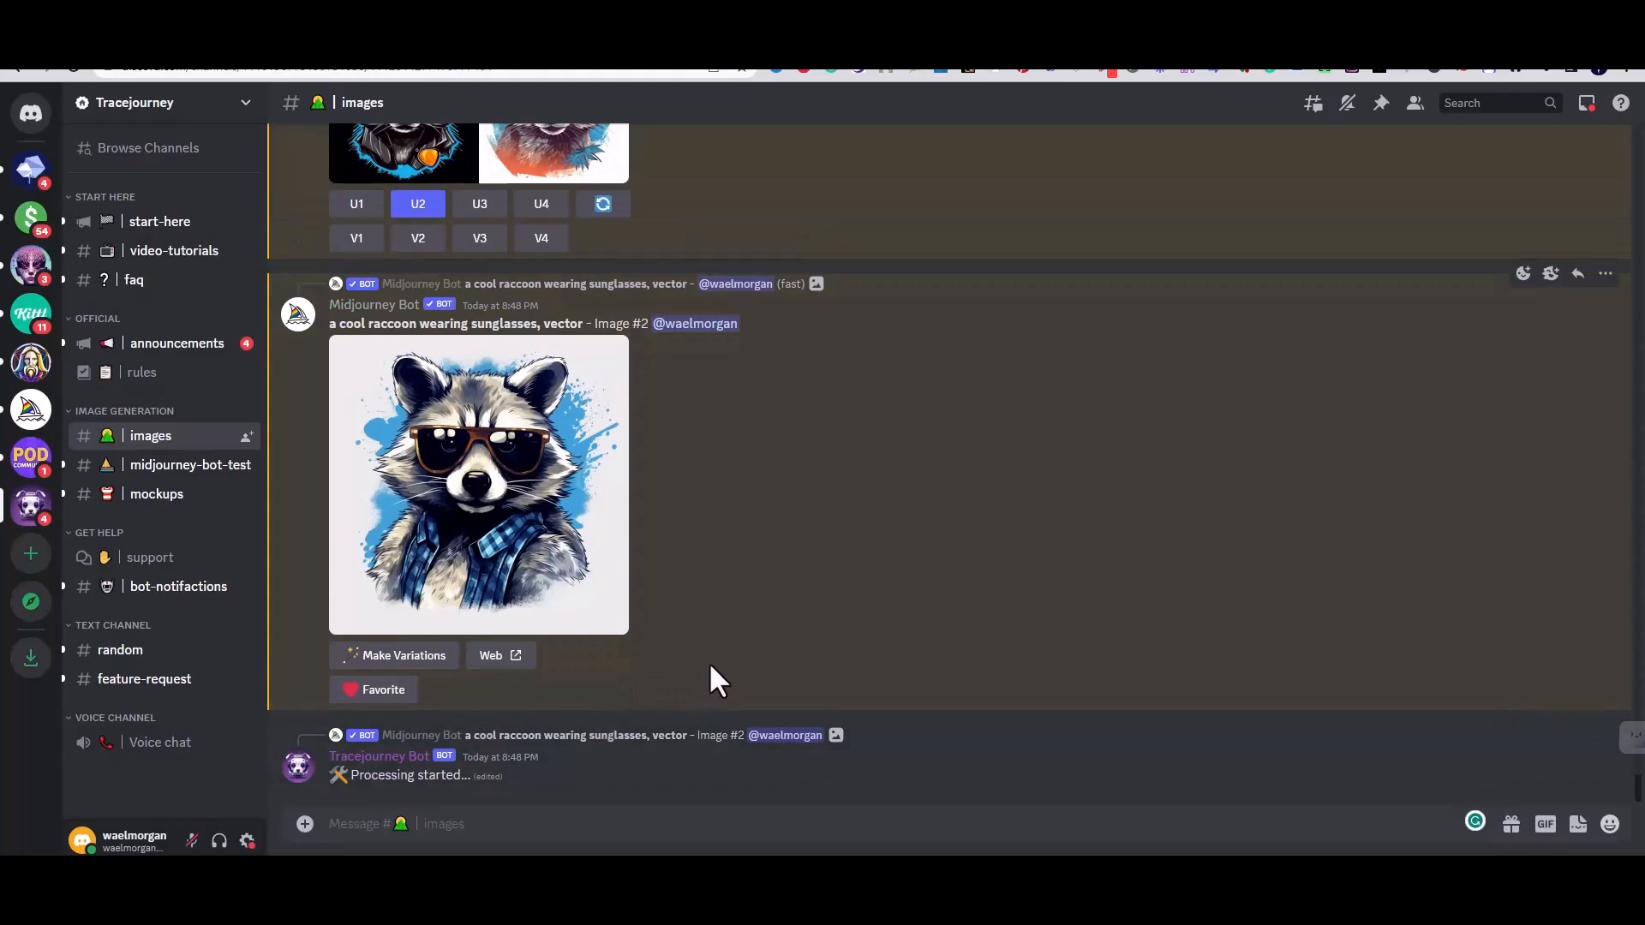
scroll("down", 3)
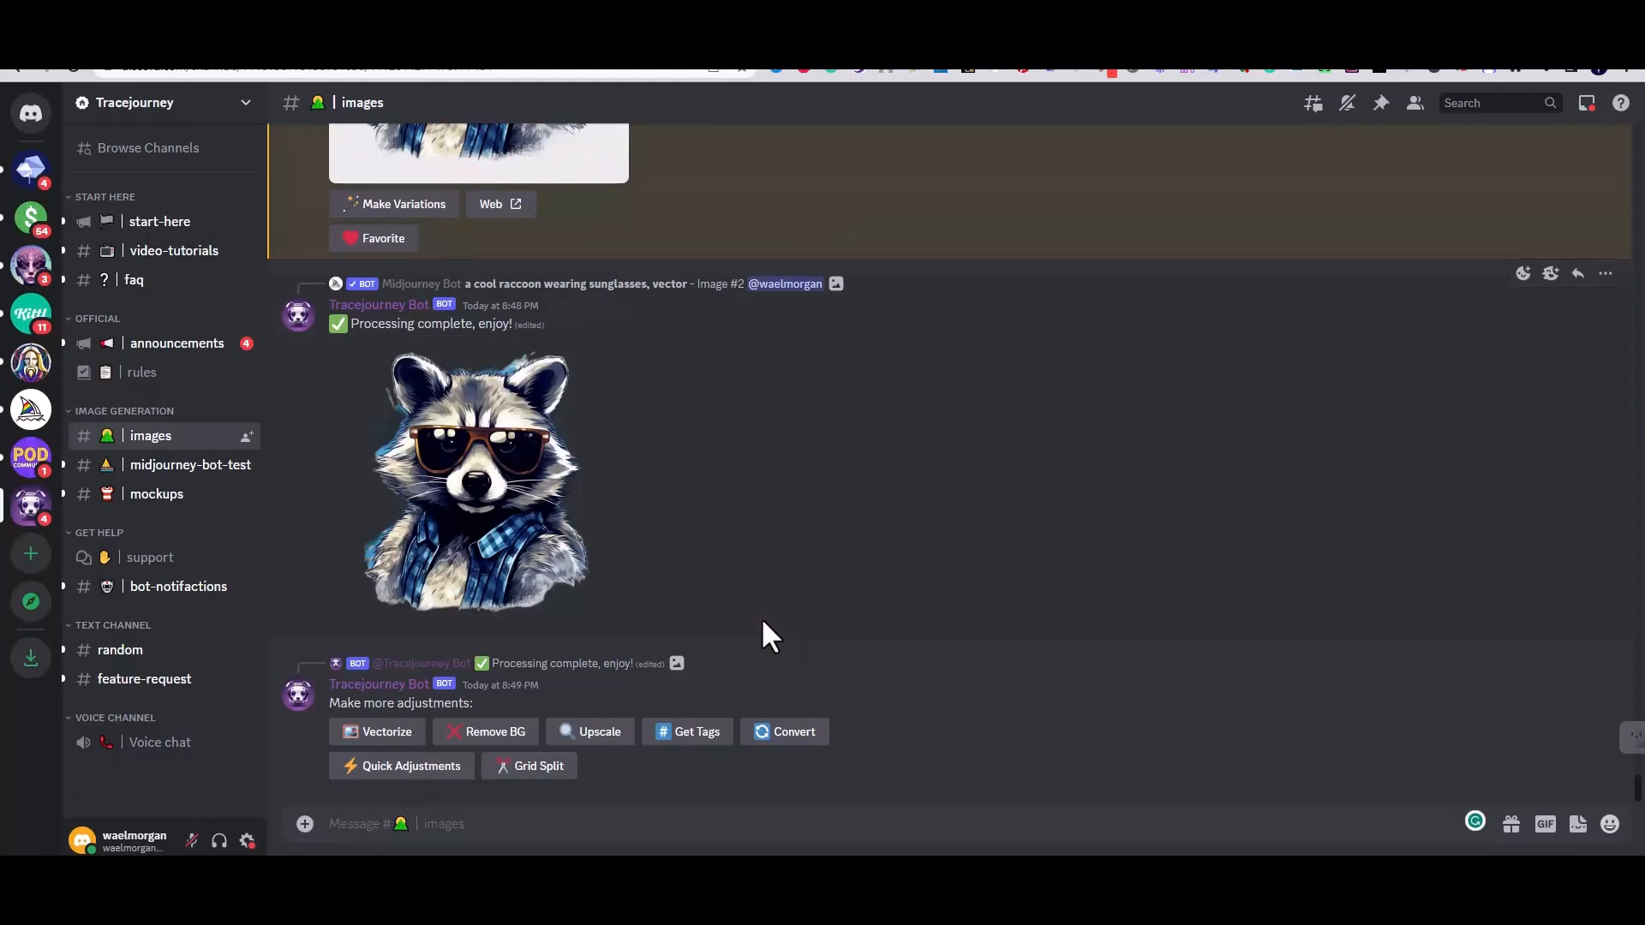
mouse_move(727, 637)
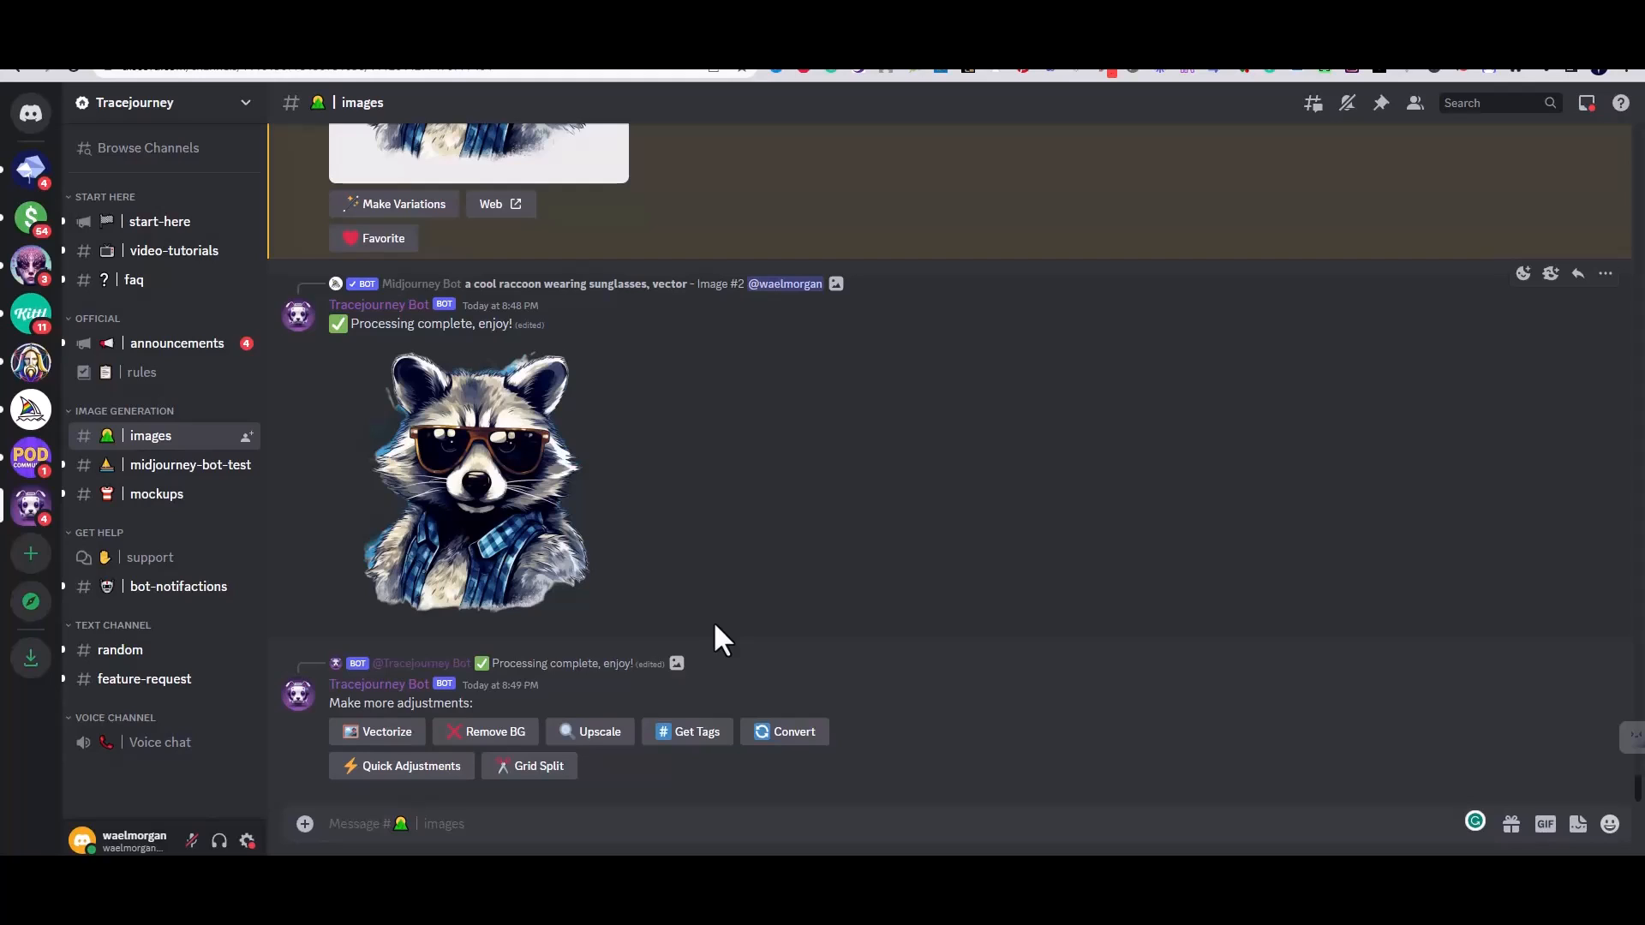
mouse_move(377, 732)
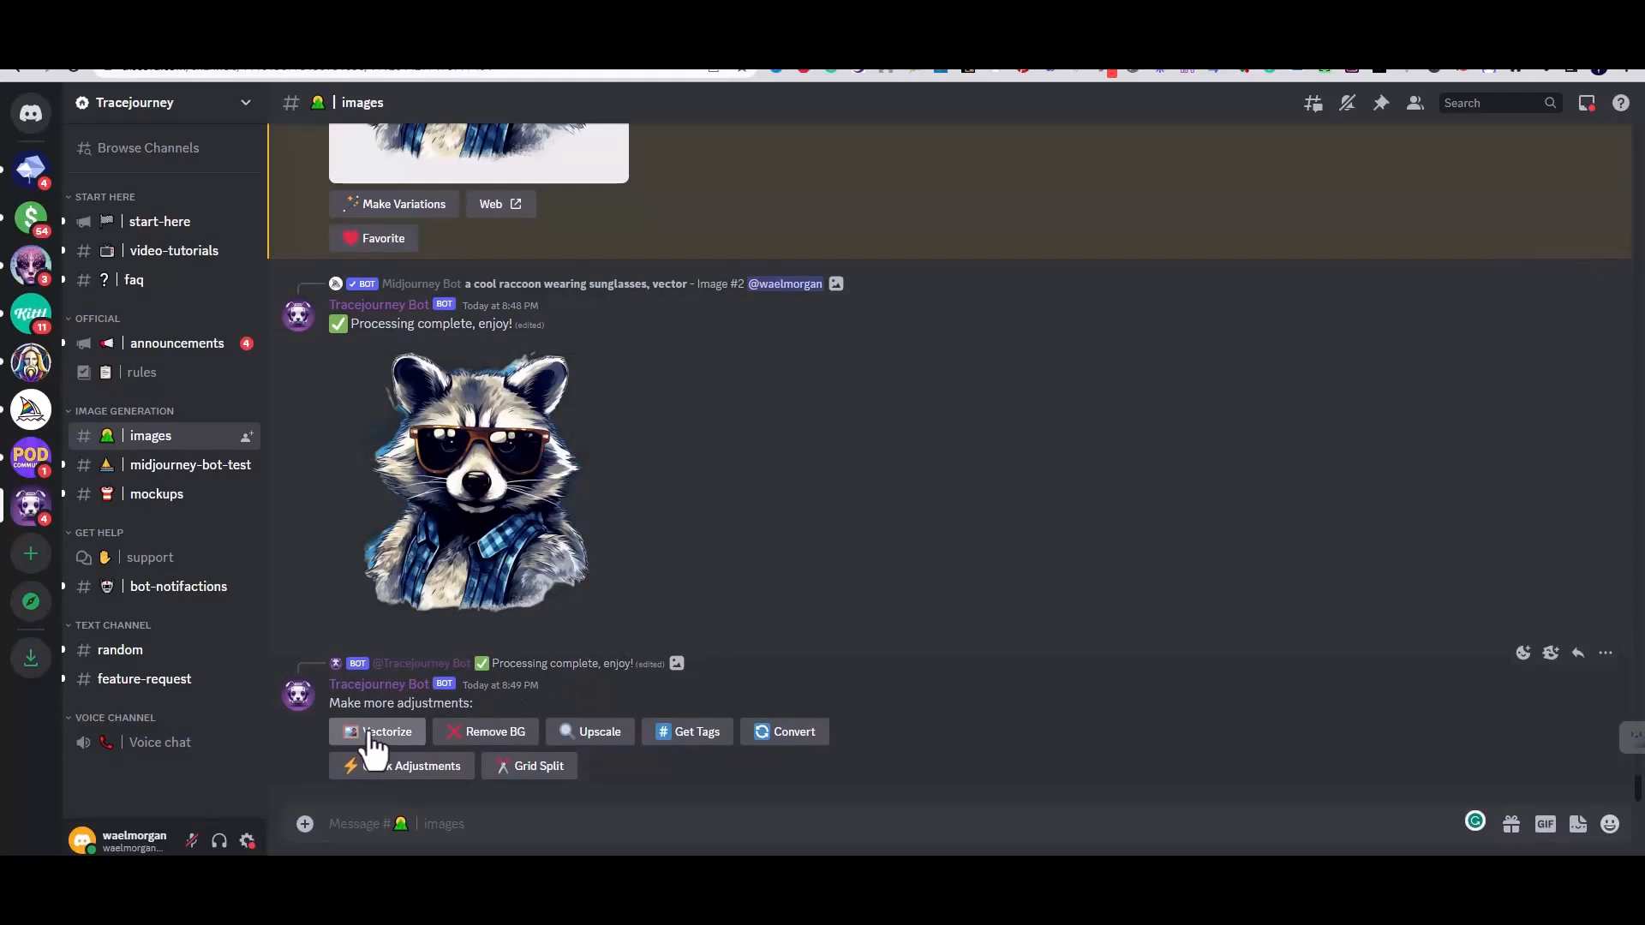
Step: Vectorize the background-free raccoon, preview it, and download the resulting SVG file
left_click(385, 731)
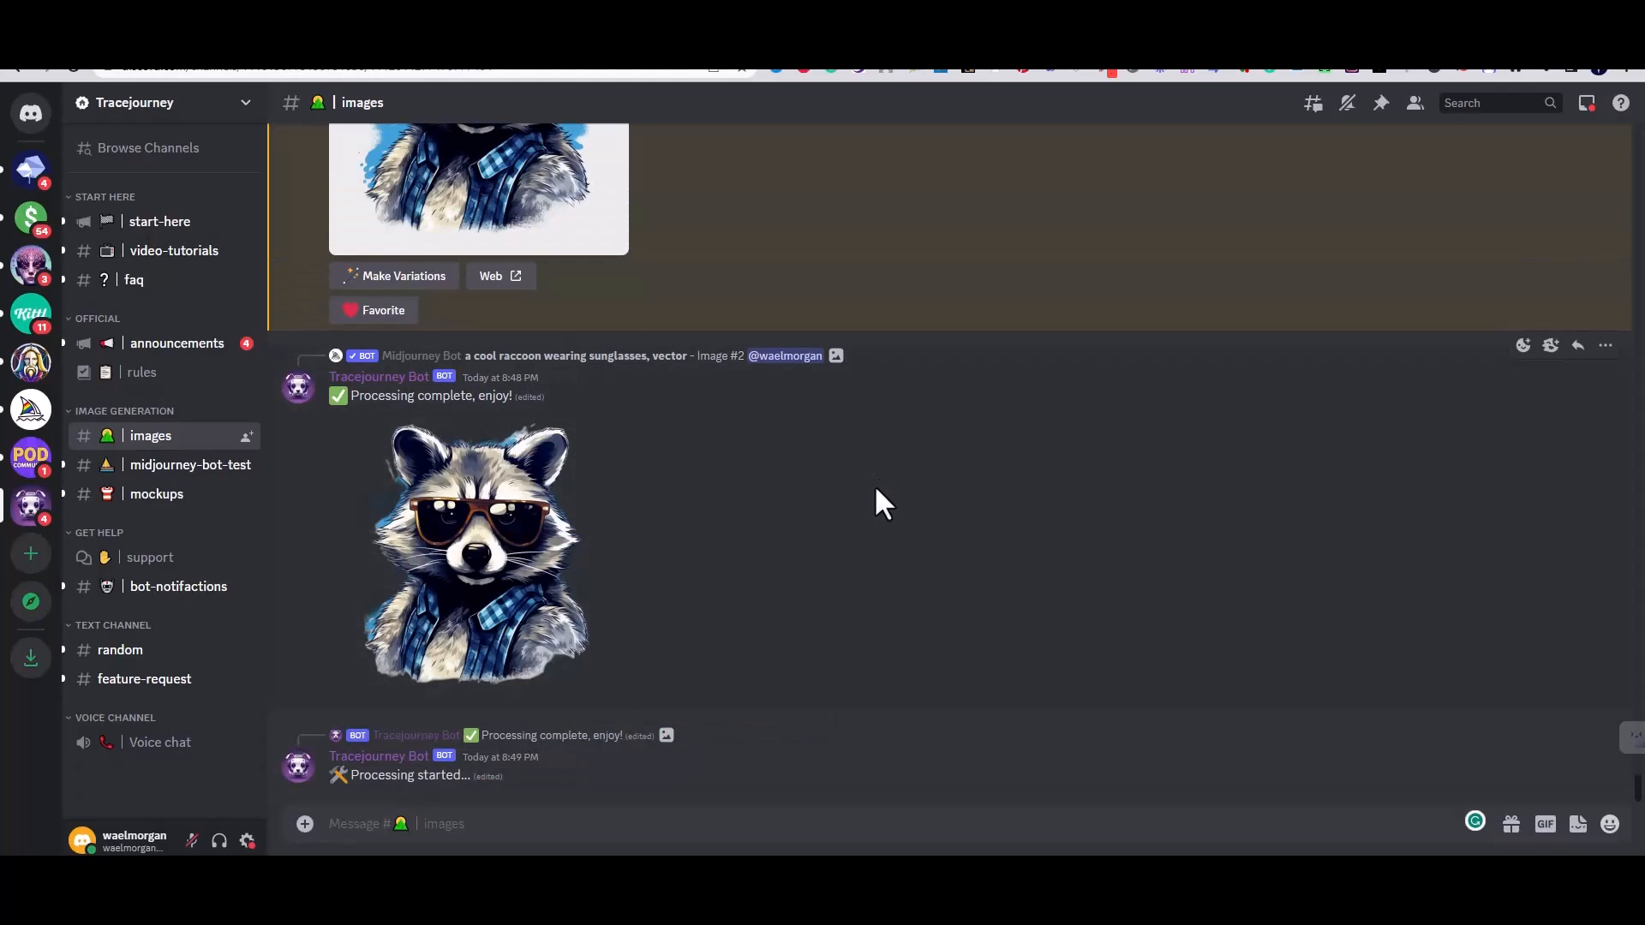
mouse_move(953, 510)
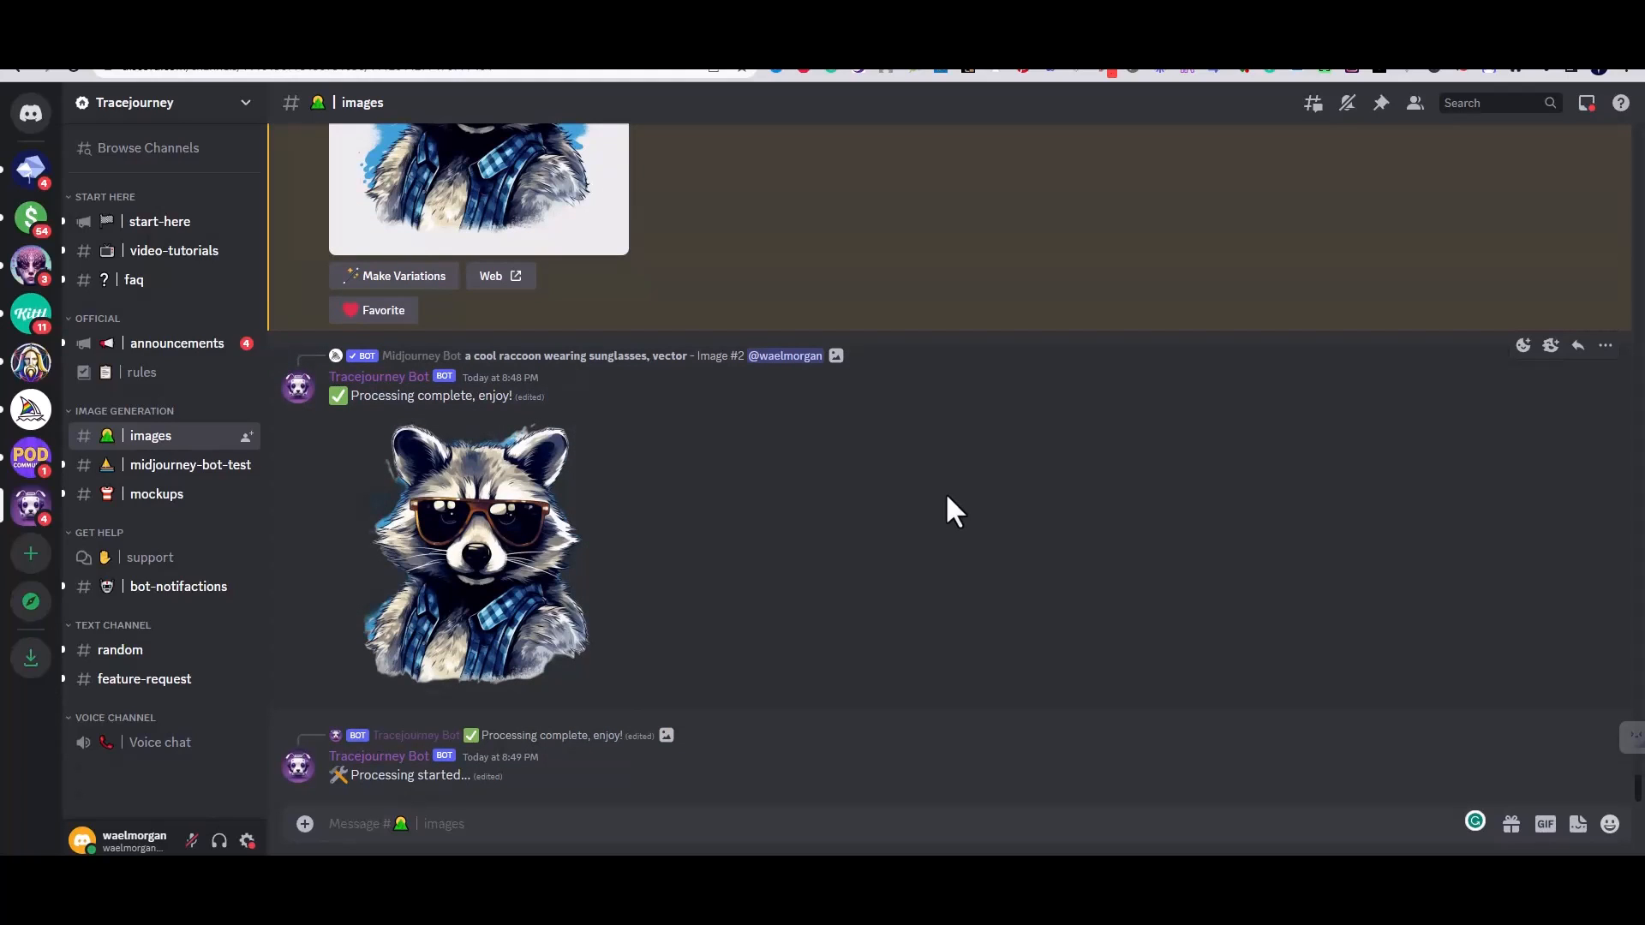
mouse_move(942, 511)
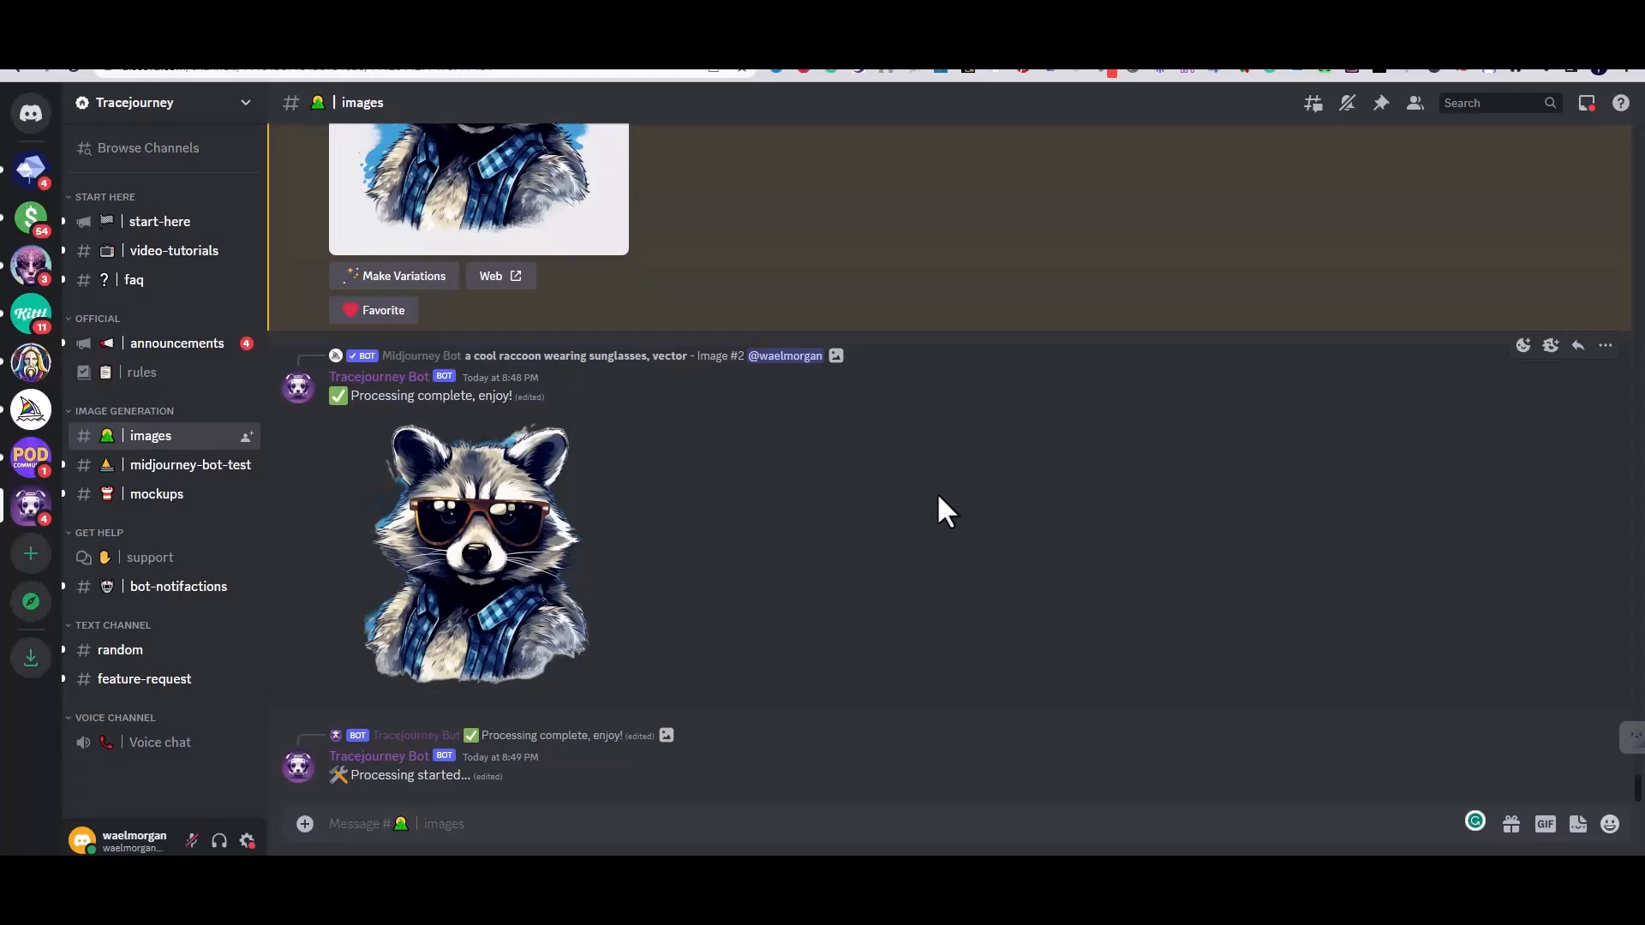
left_click(473, 555)
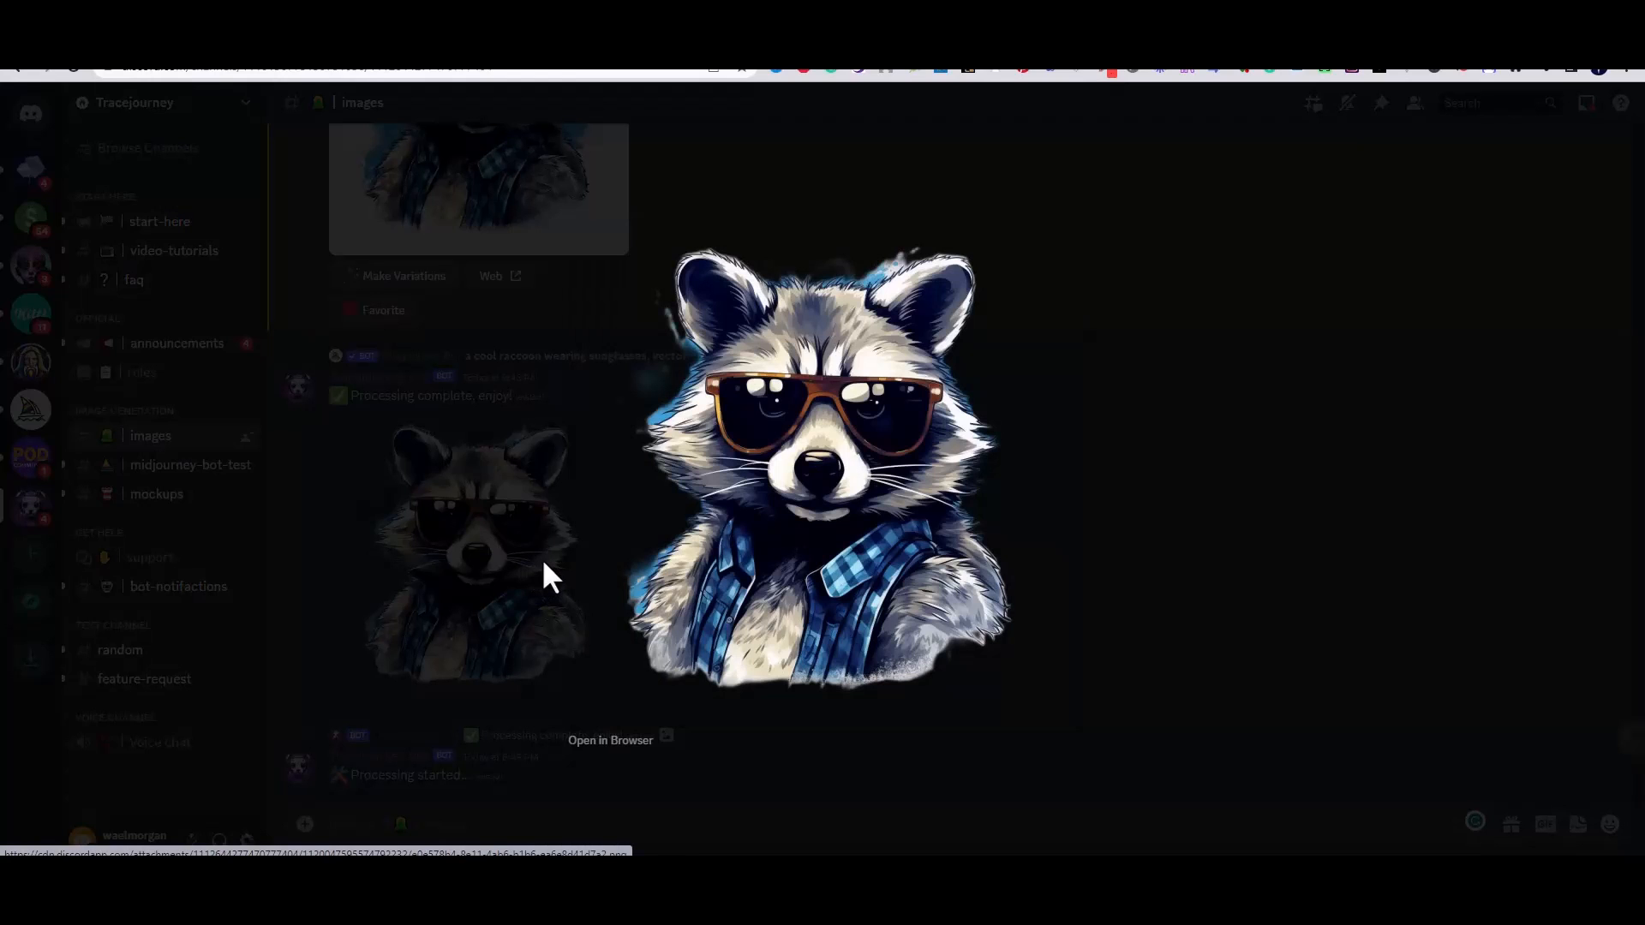
left_click(1196, 543)
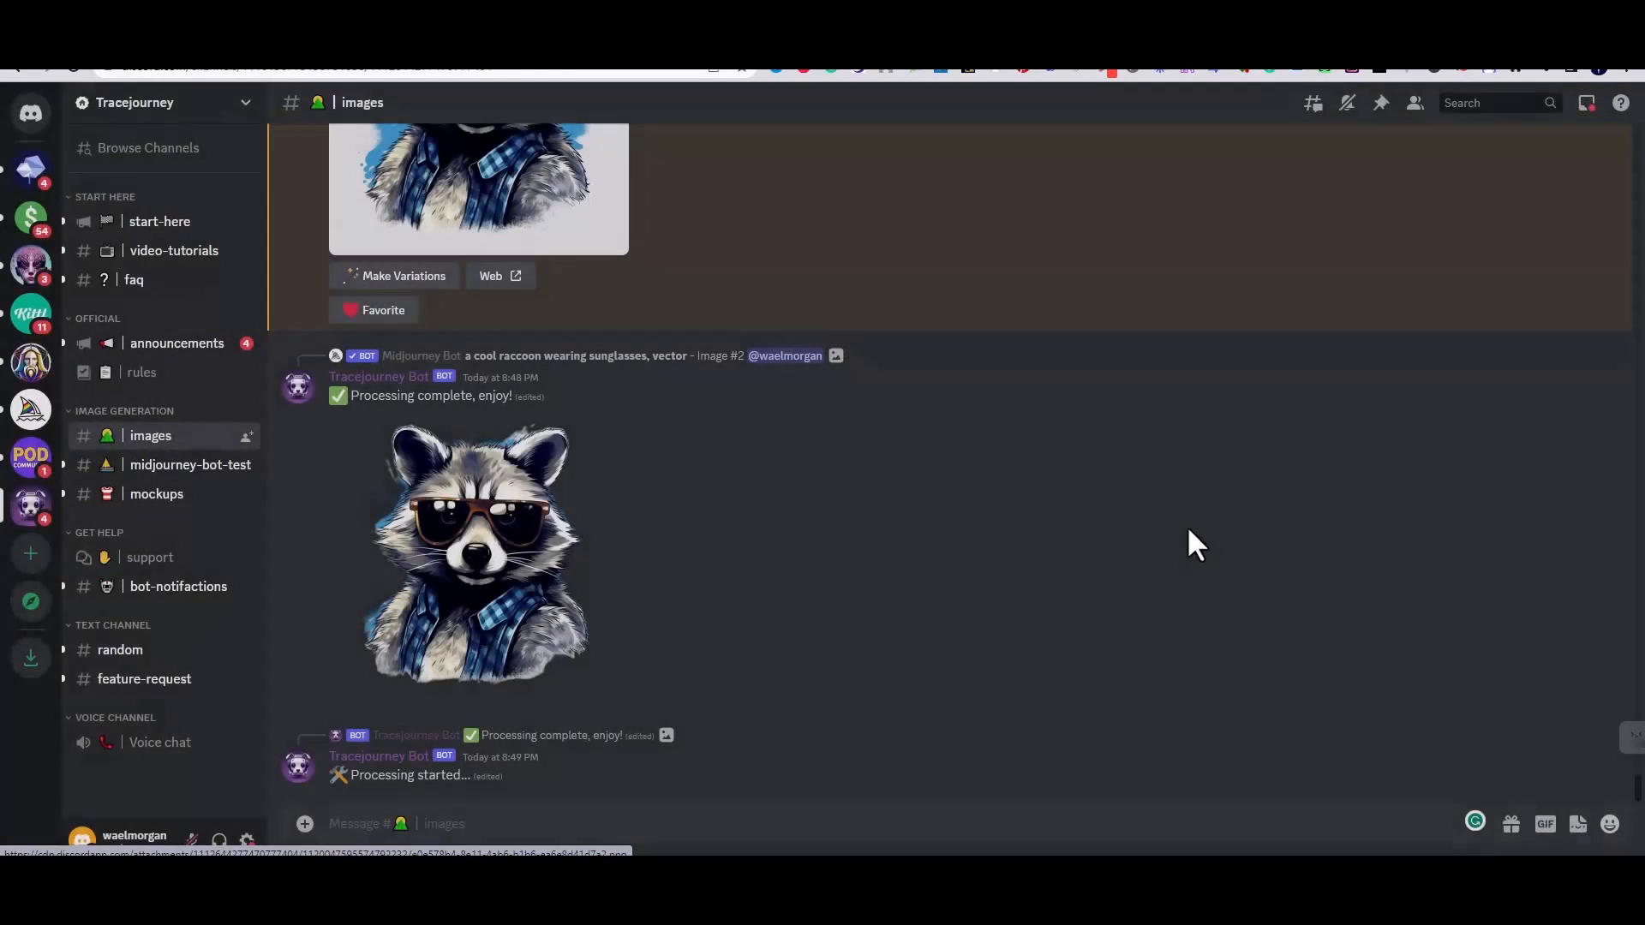
scroll("down", 3)
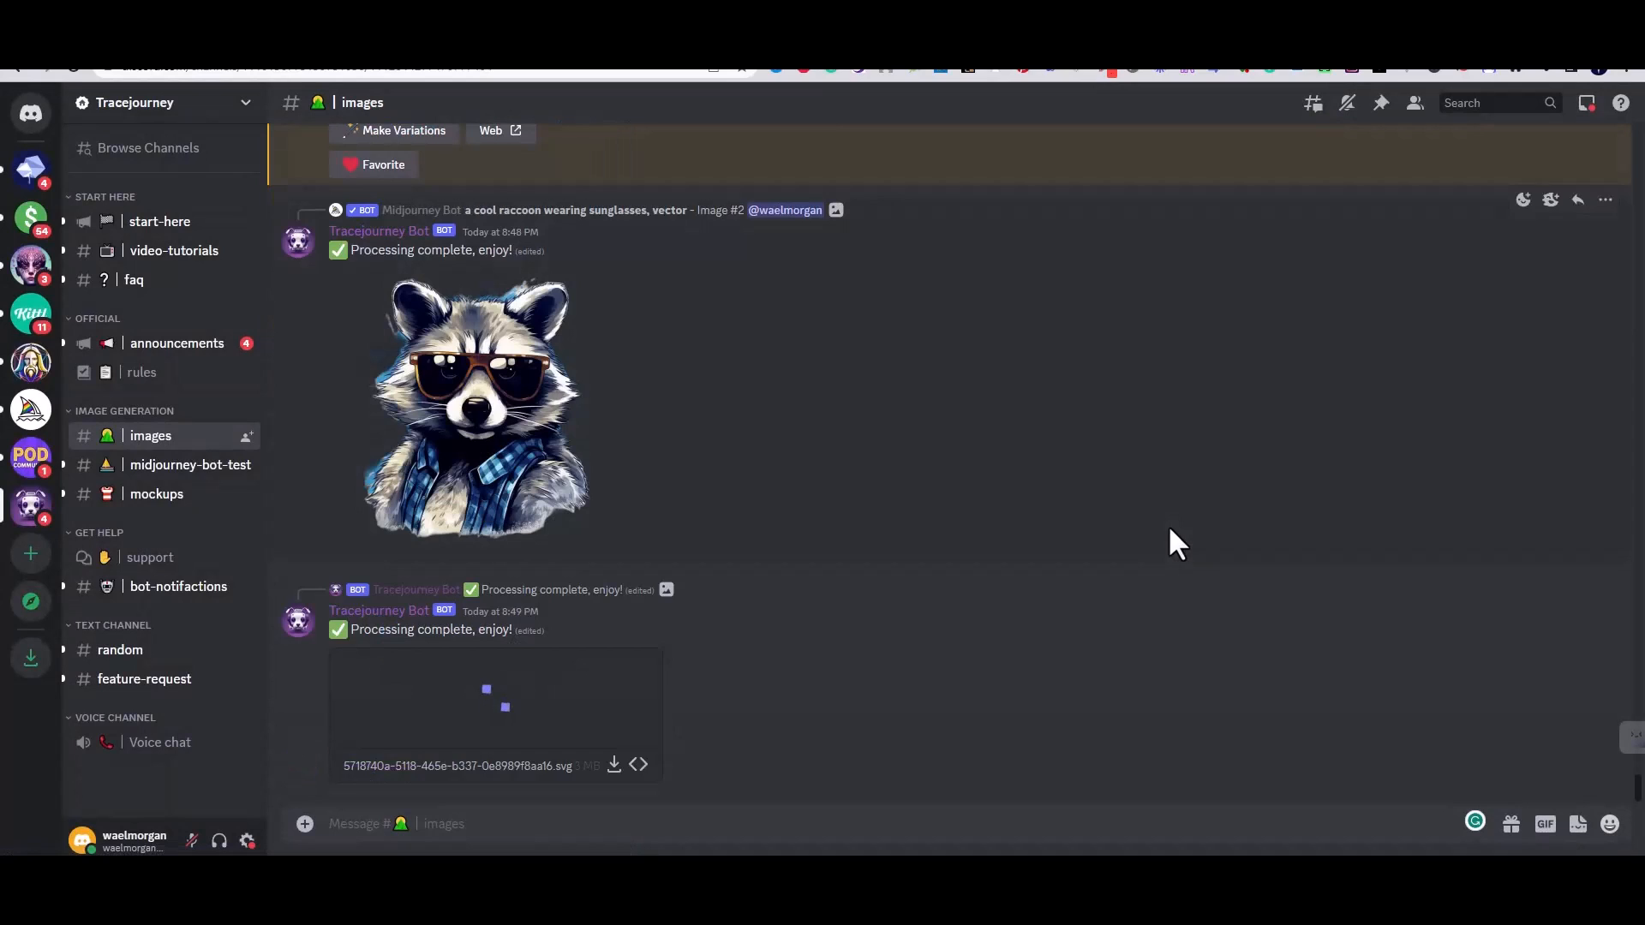
left_click(639, 765)
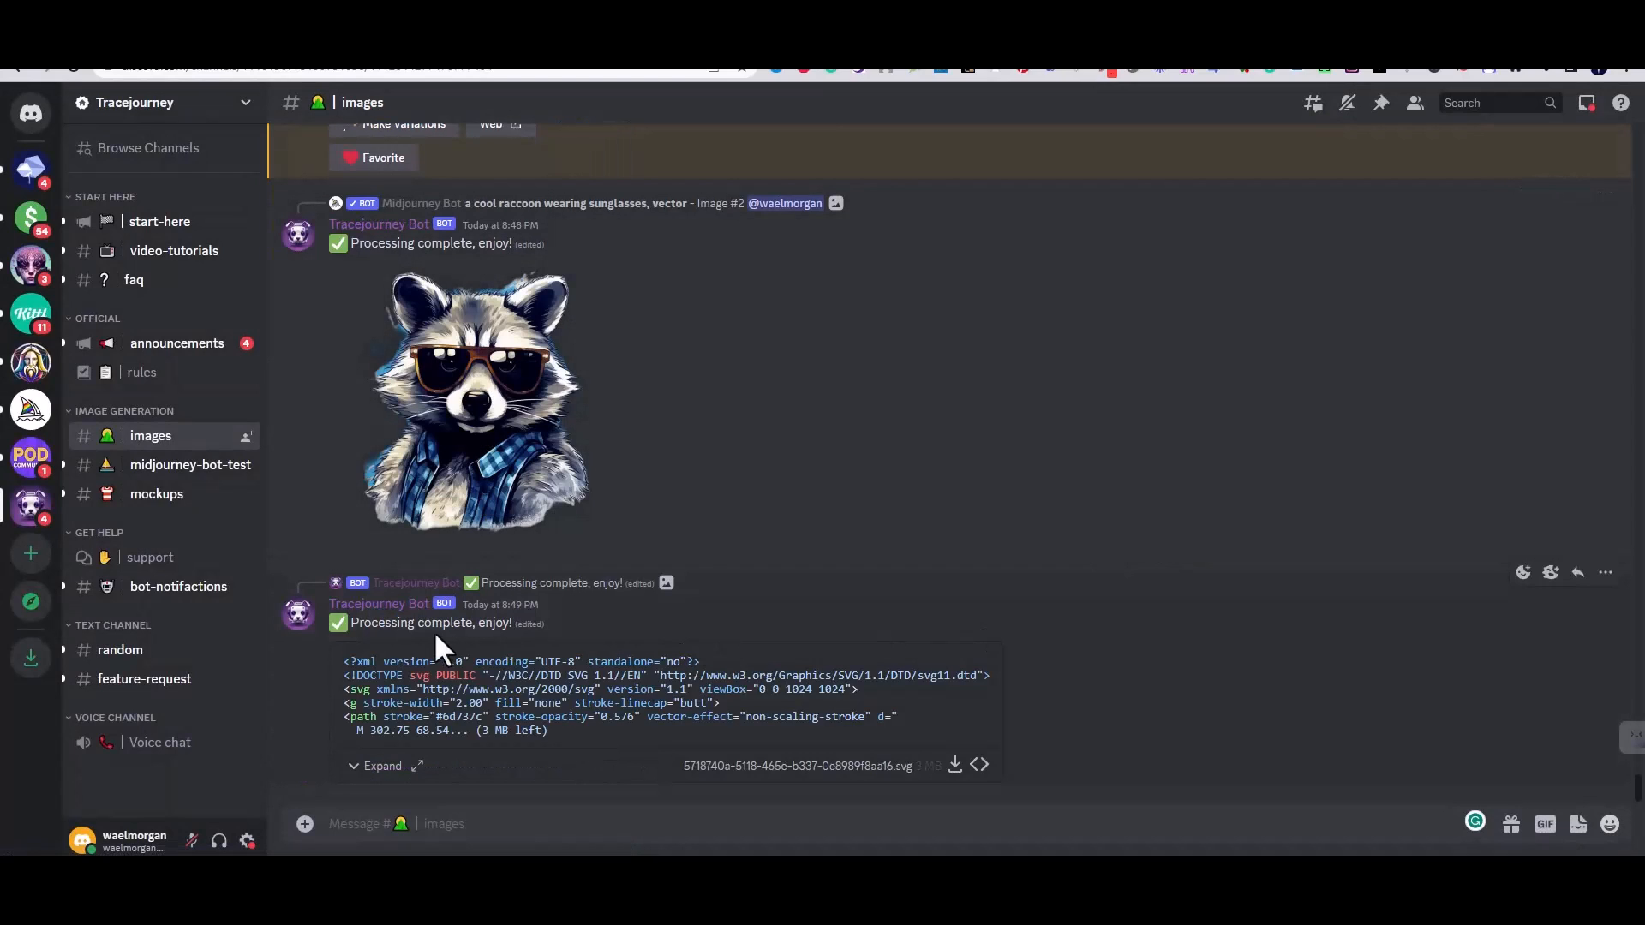
mouse_move(583, 730)
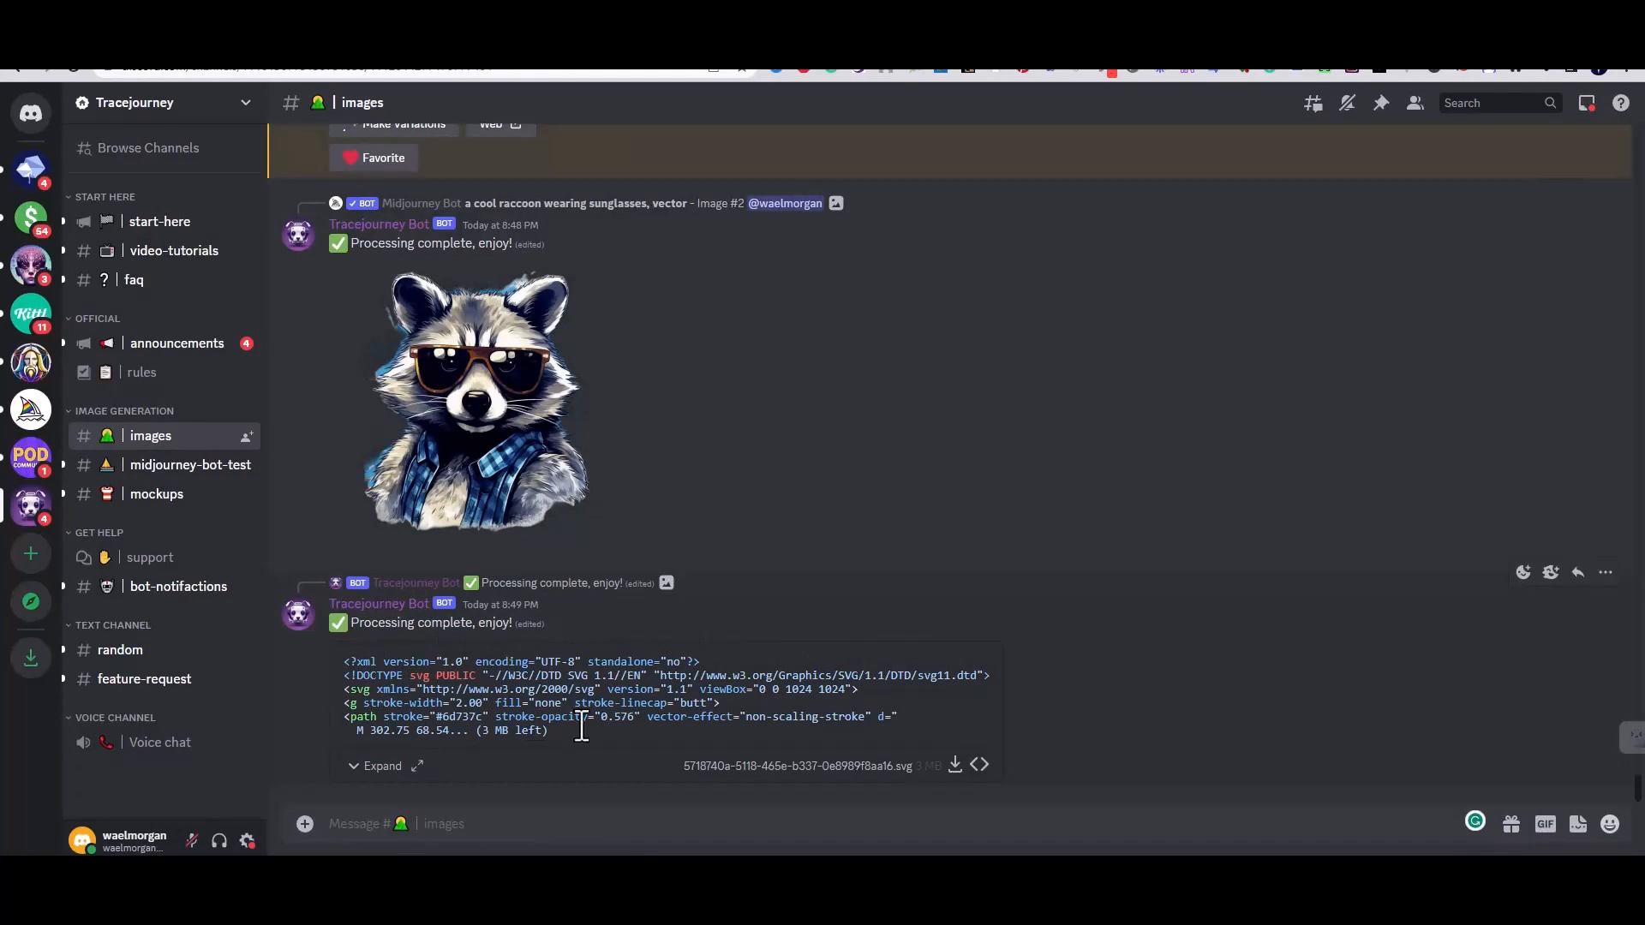
mouse_move(954, 764)
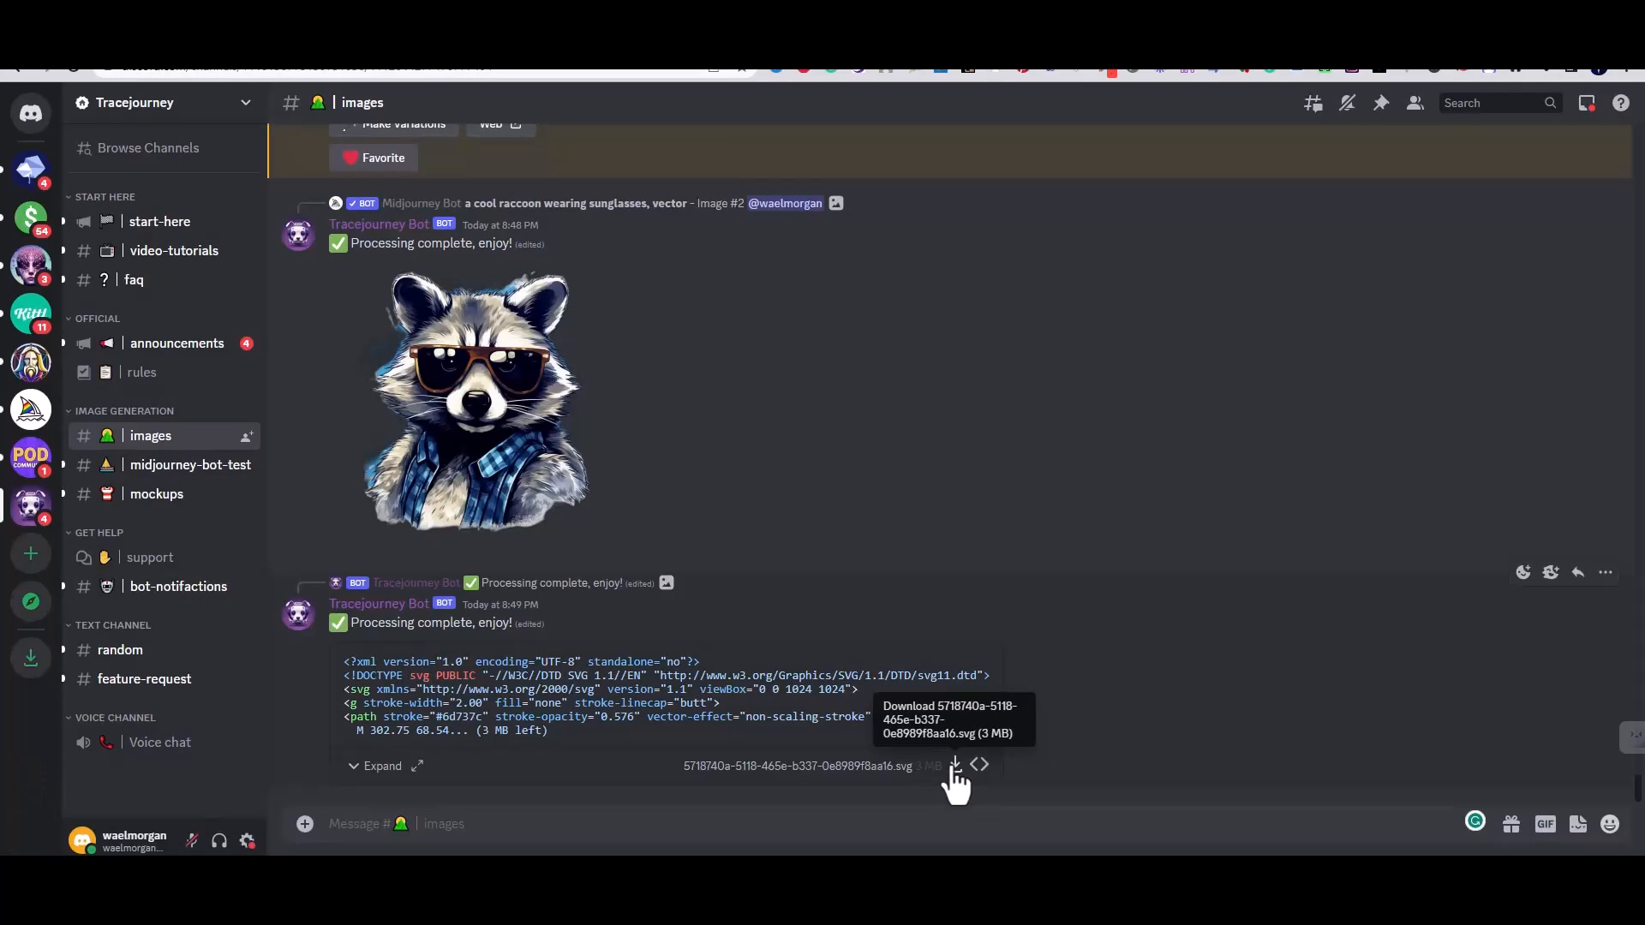
mouse_move(829, 766)
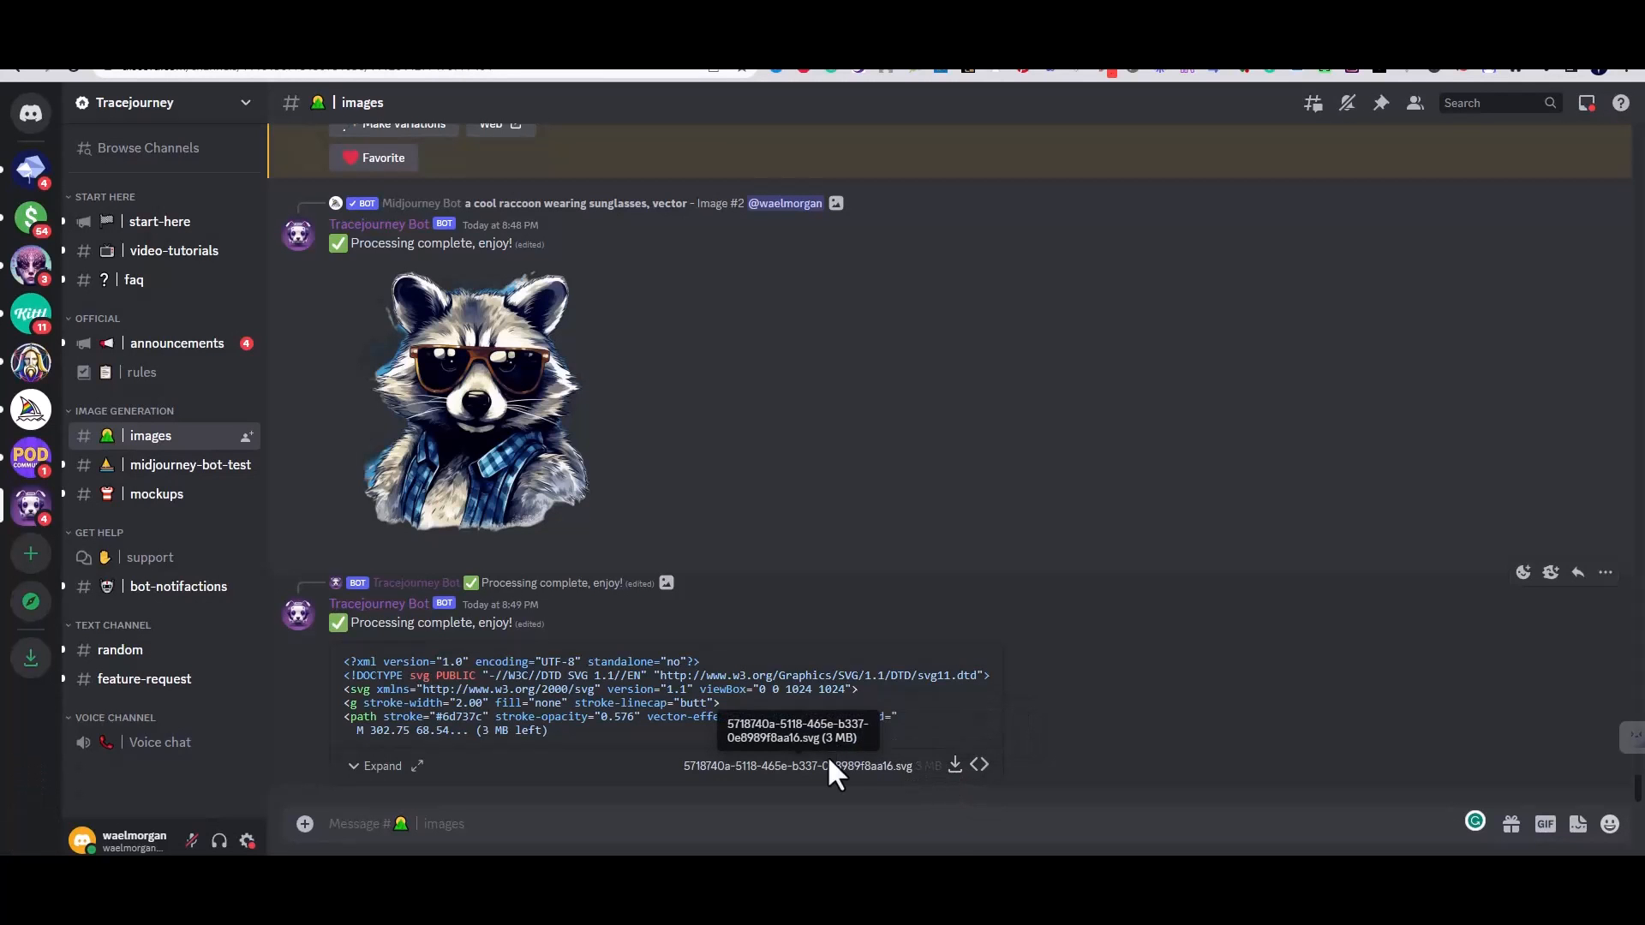
mouse_move(893, 612)
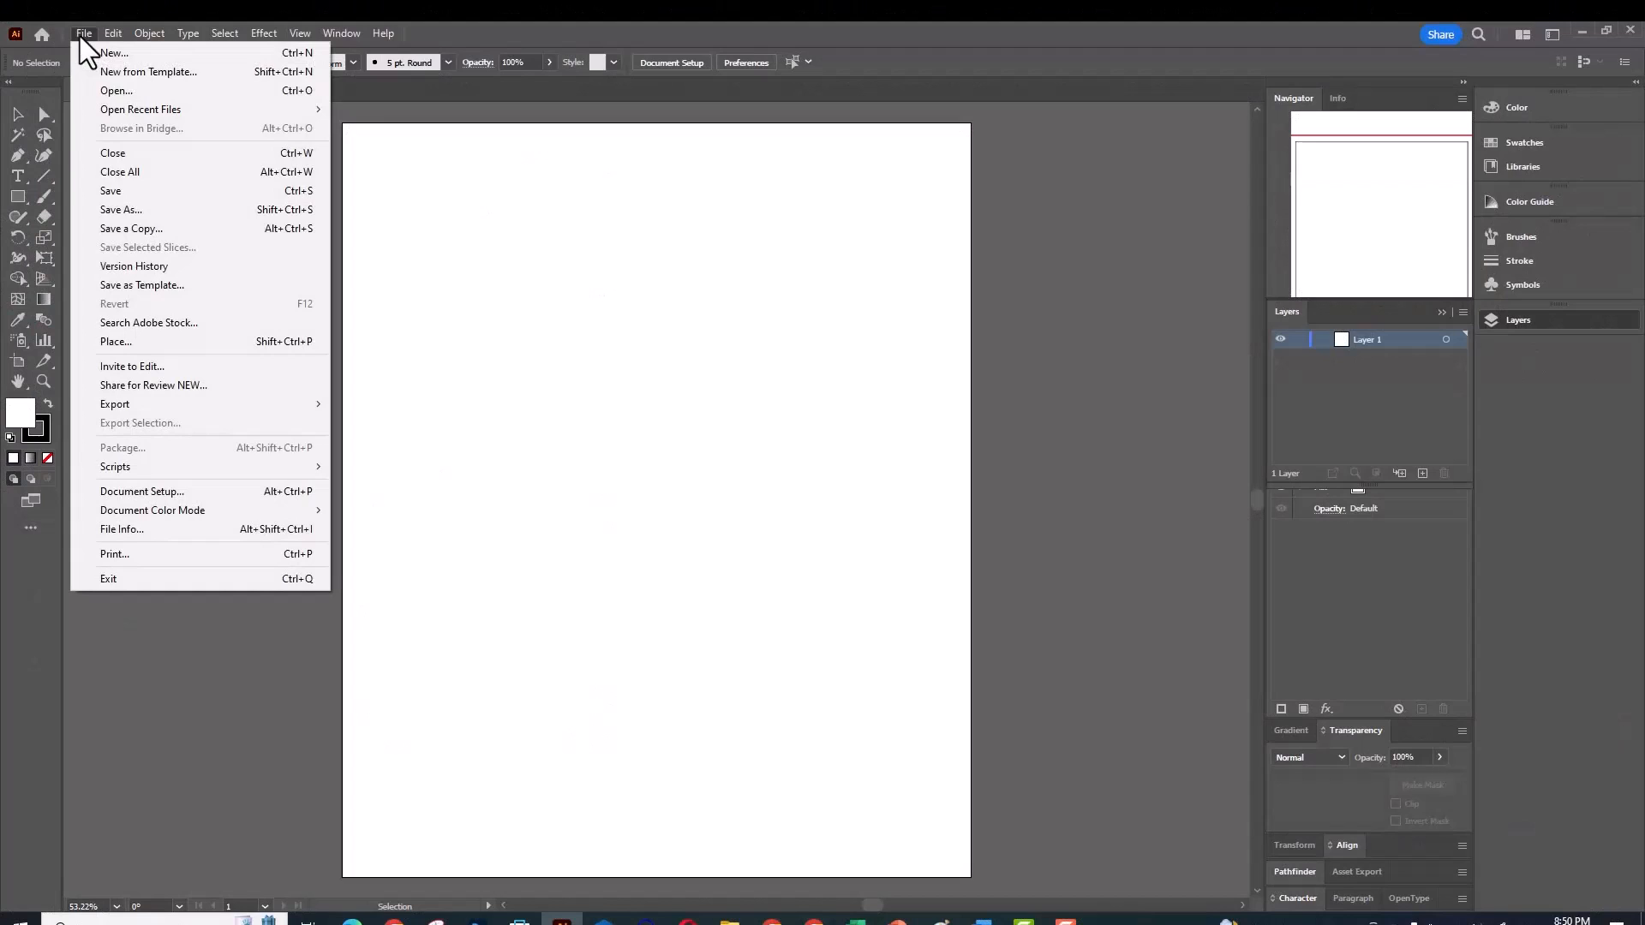
Step: Place the downloaded raccoon SVG onto the Illustrator artboard via File > Place
left_click(83, 33)
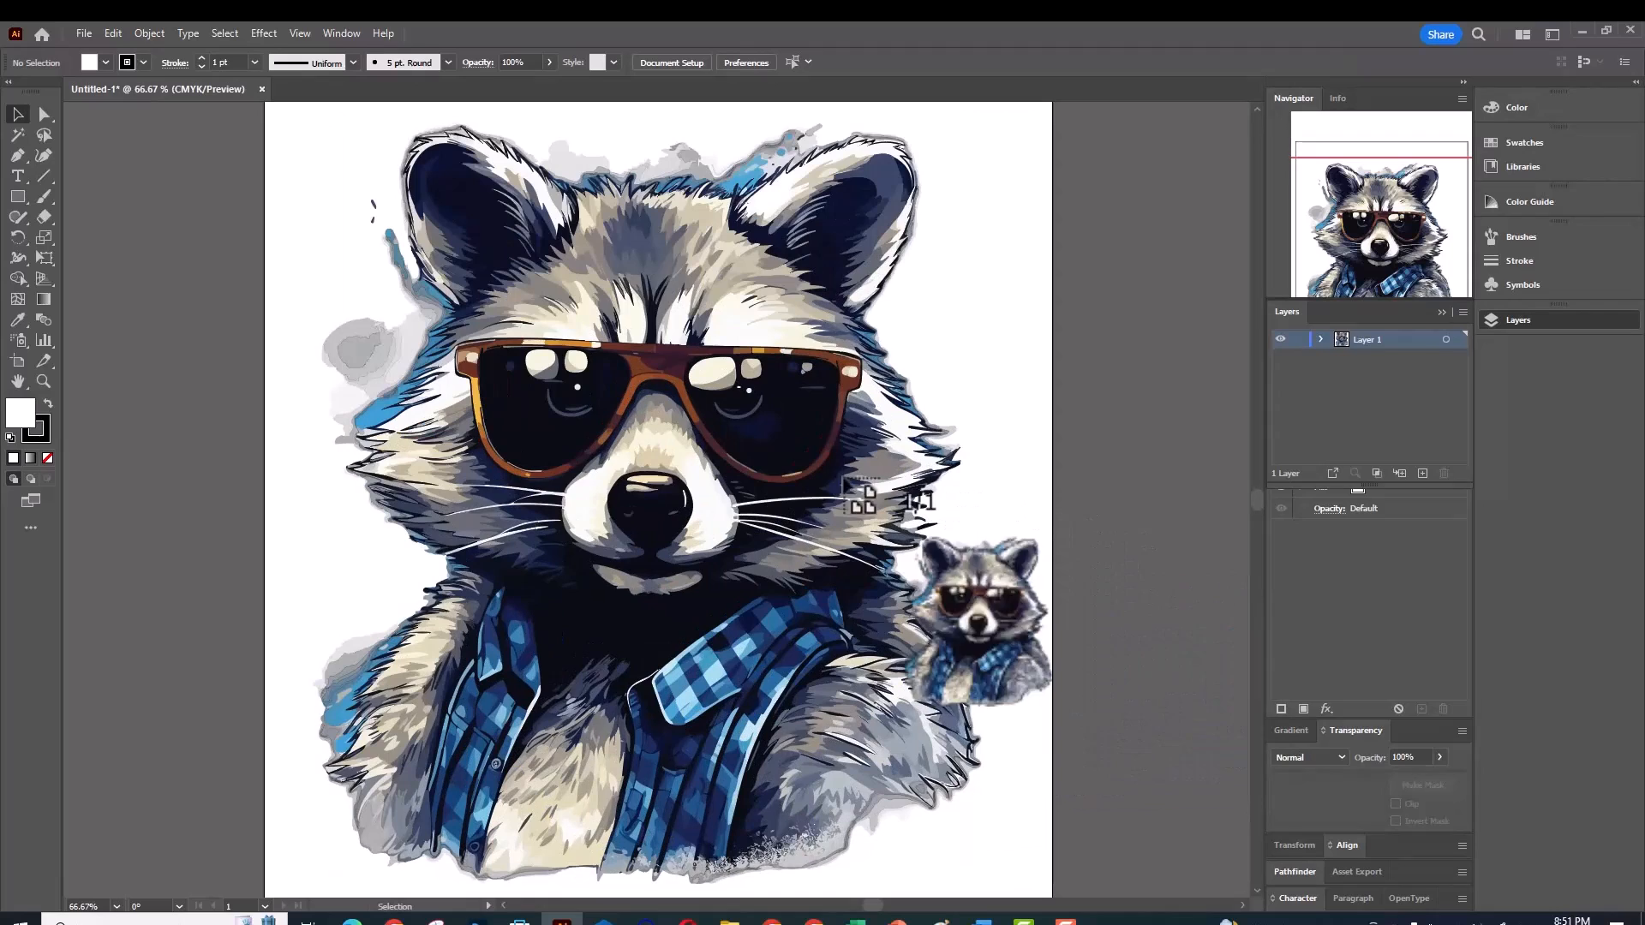
right_click(656, 514)
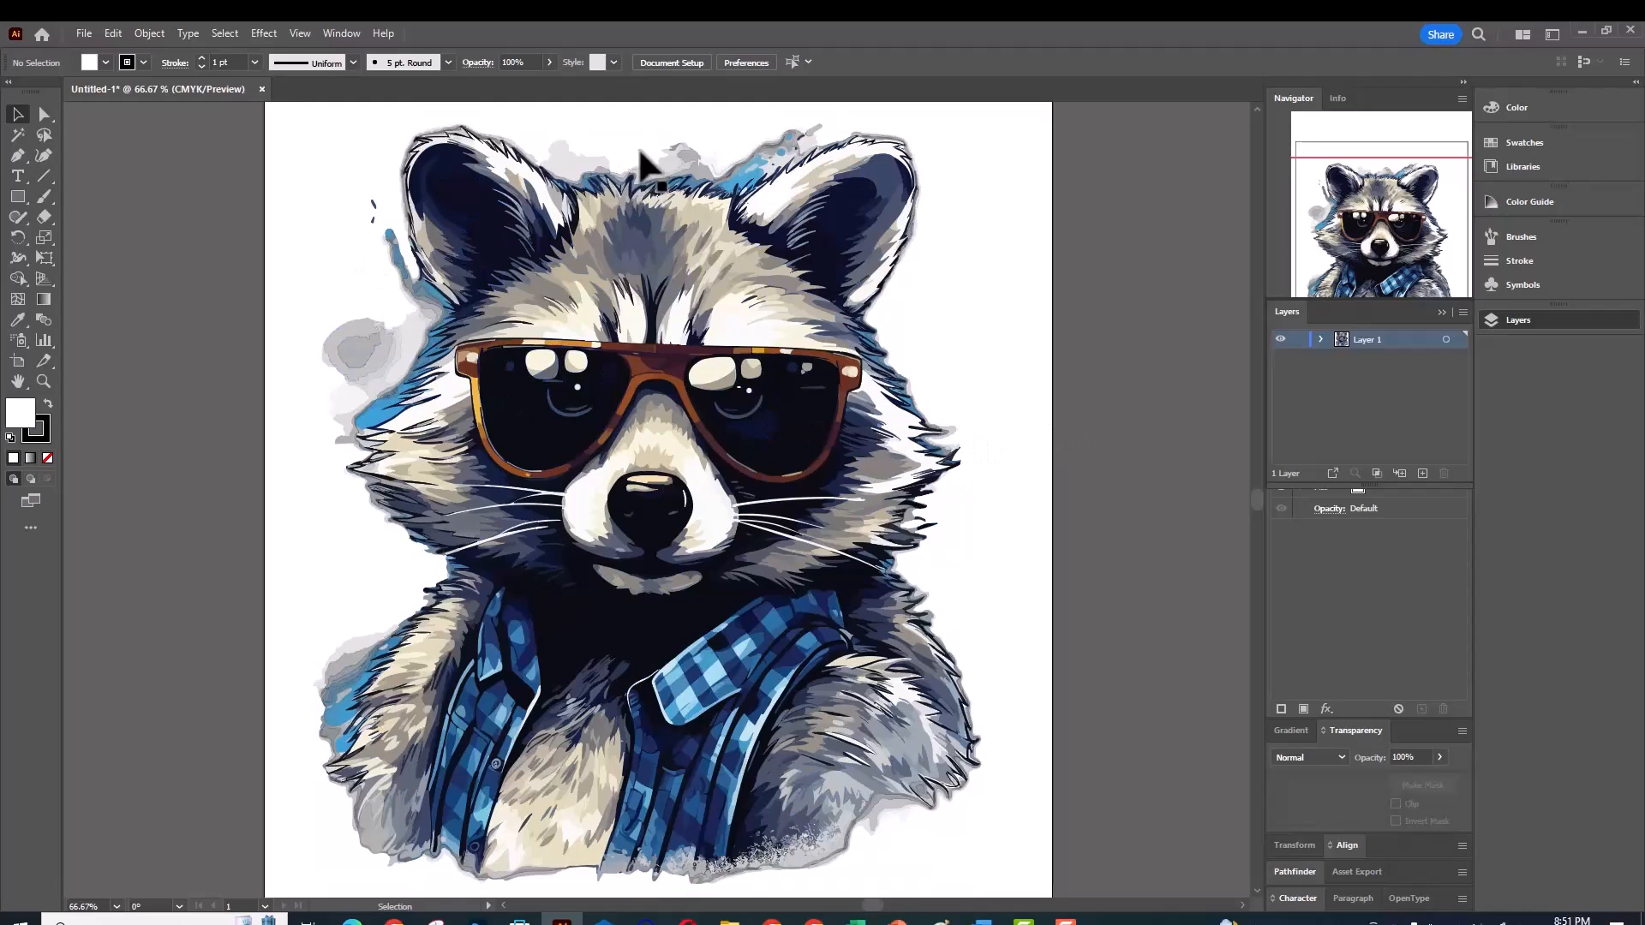
left_click(648, 160)
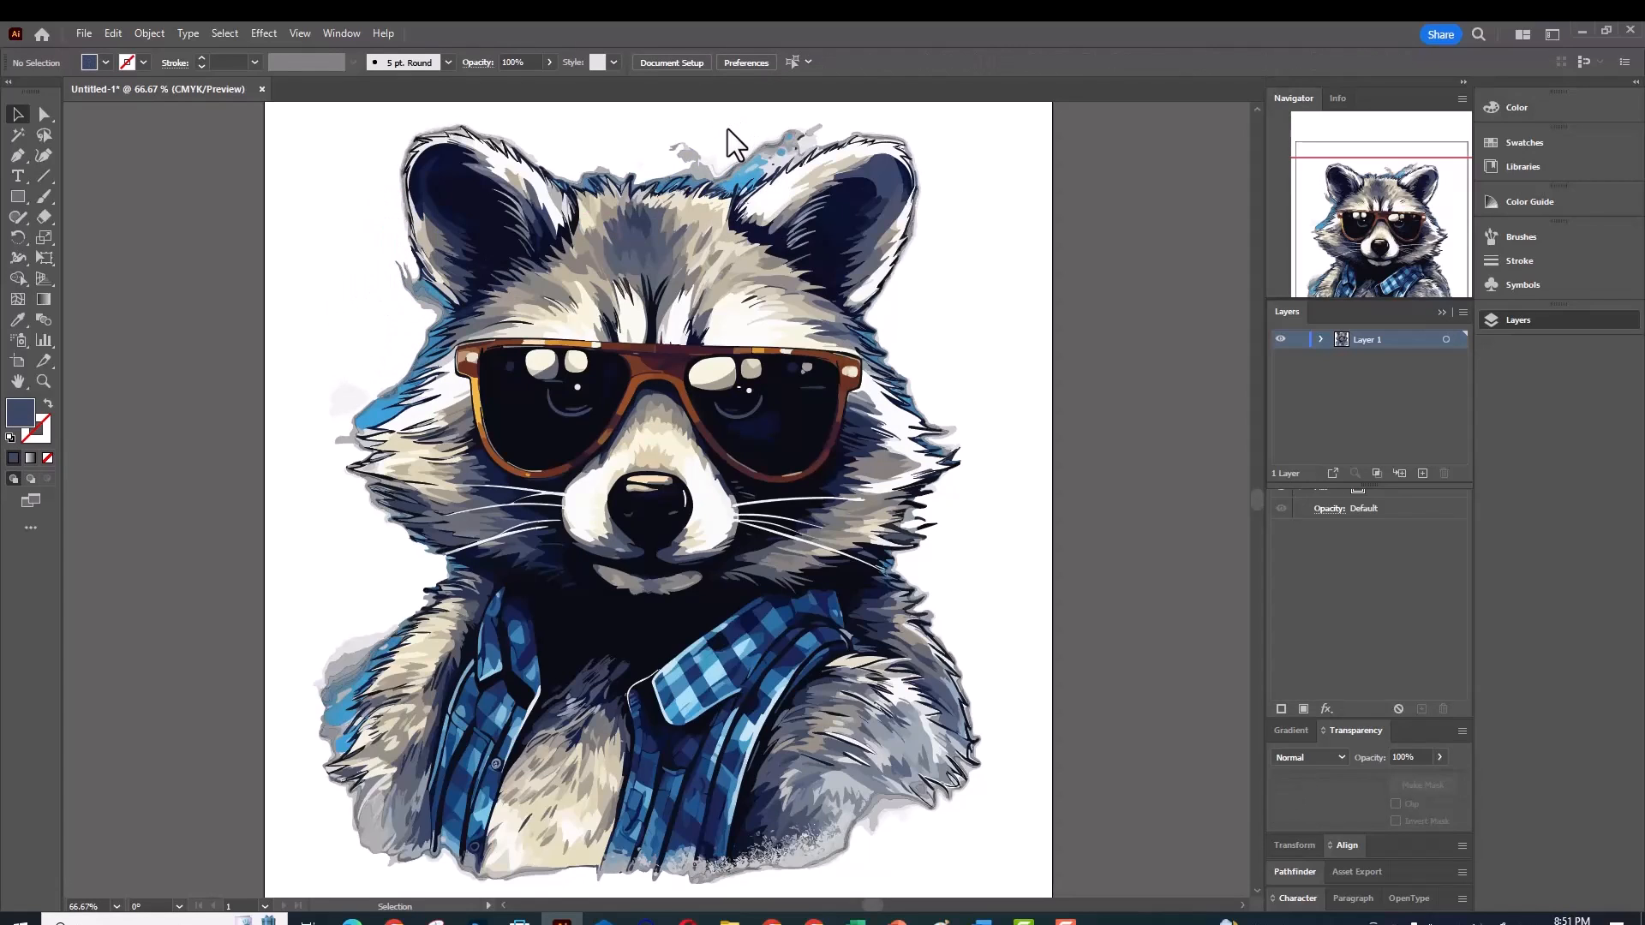
mouse_move(993, 216)
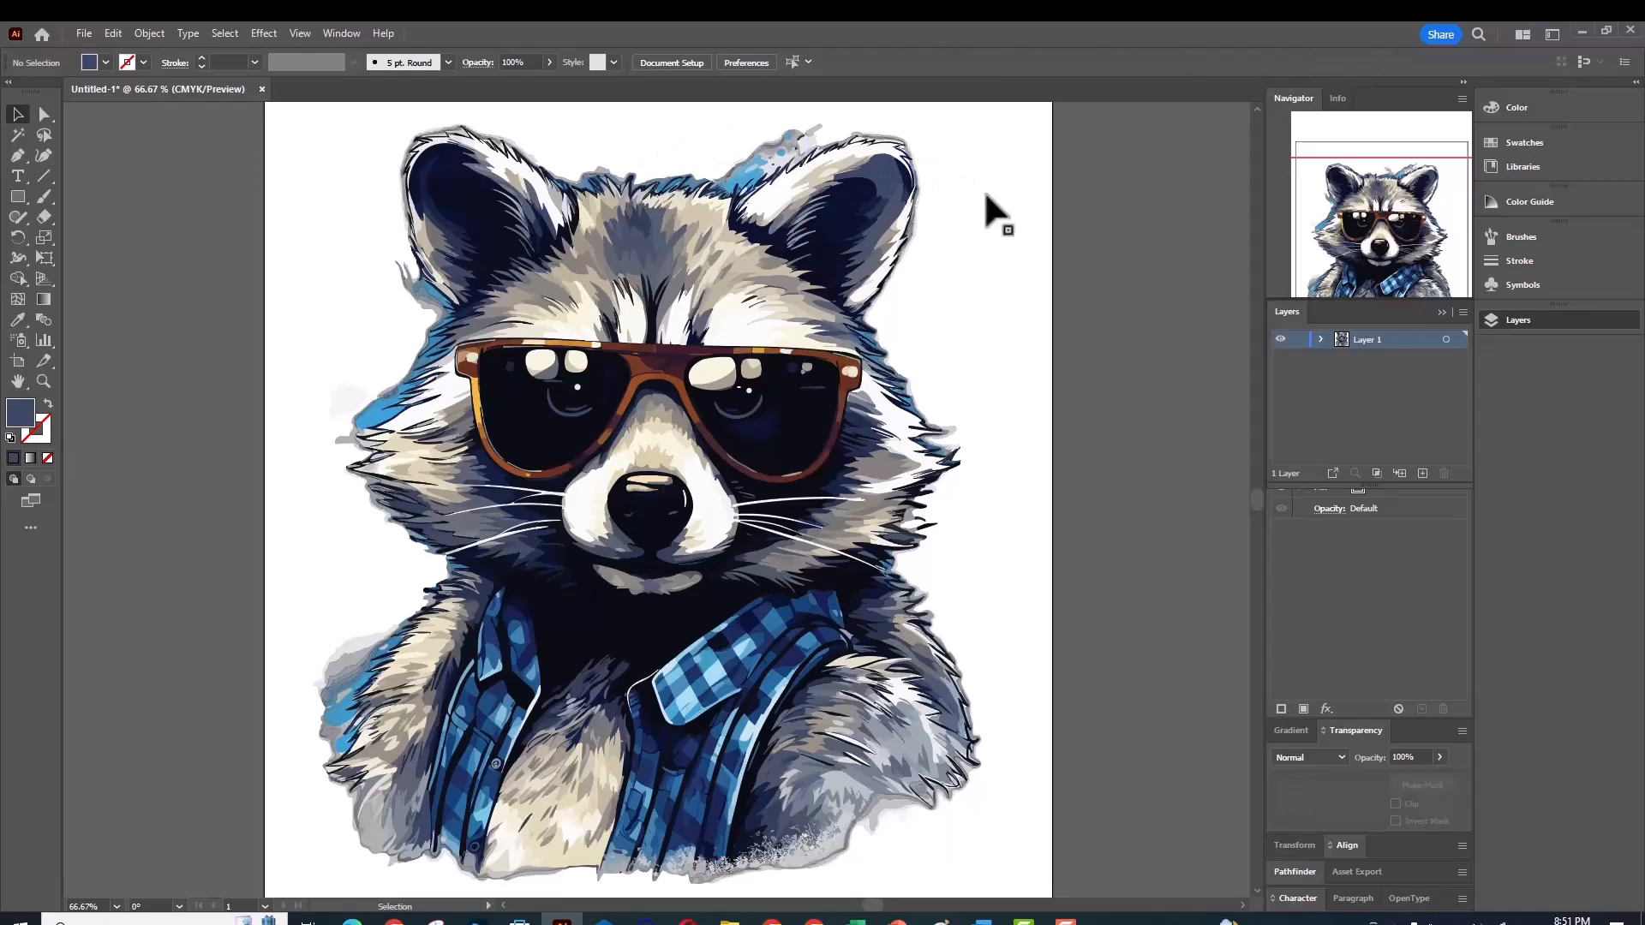